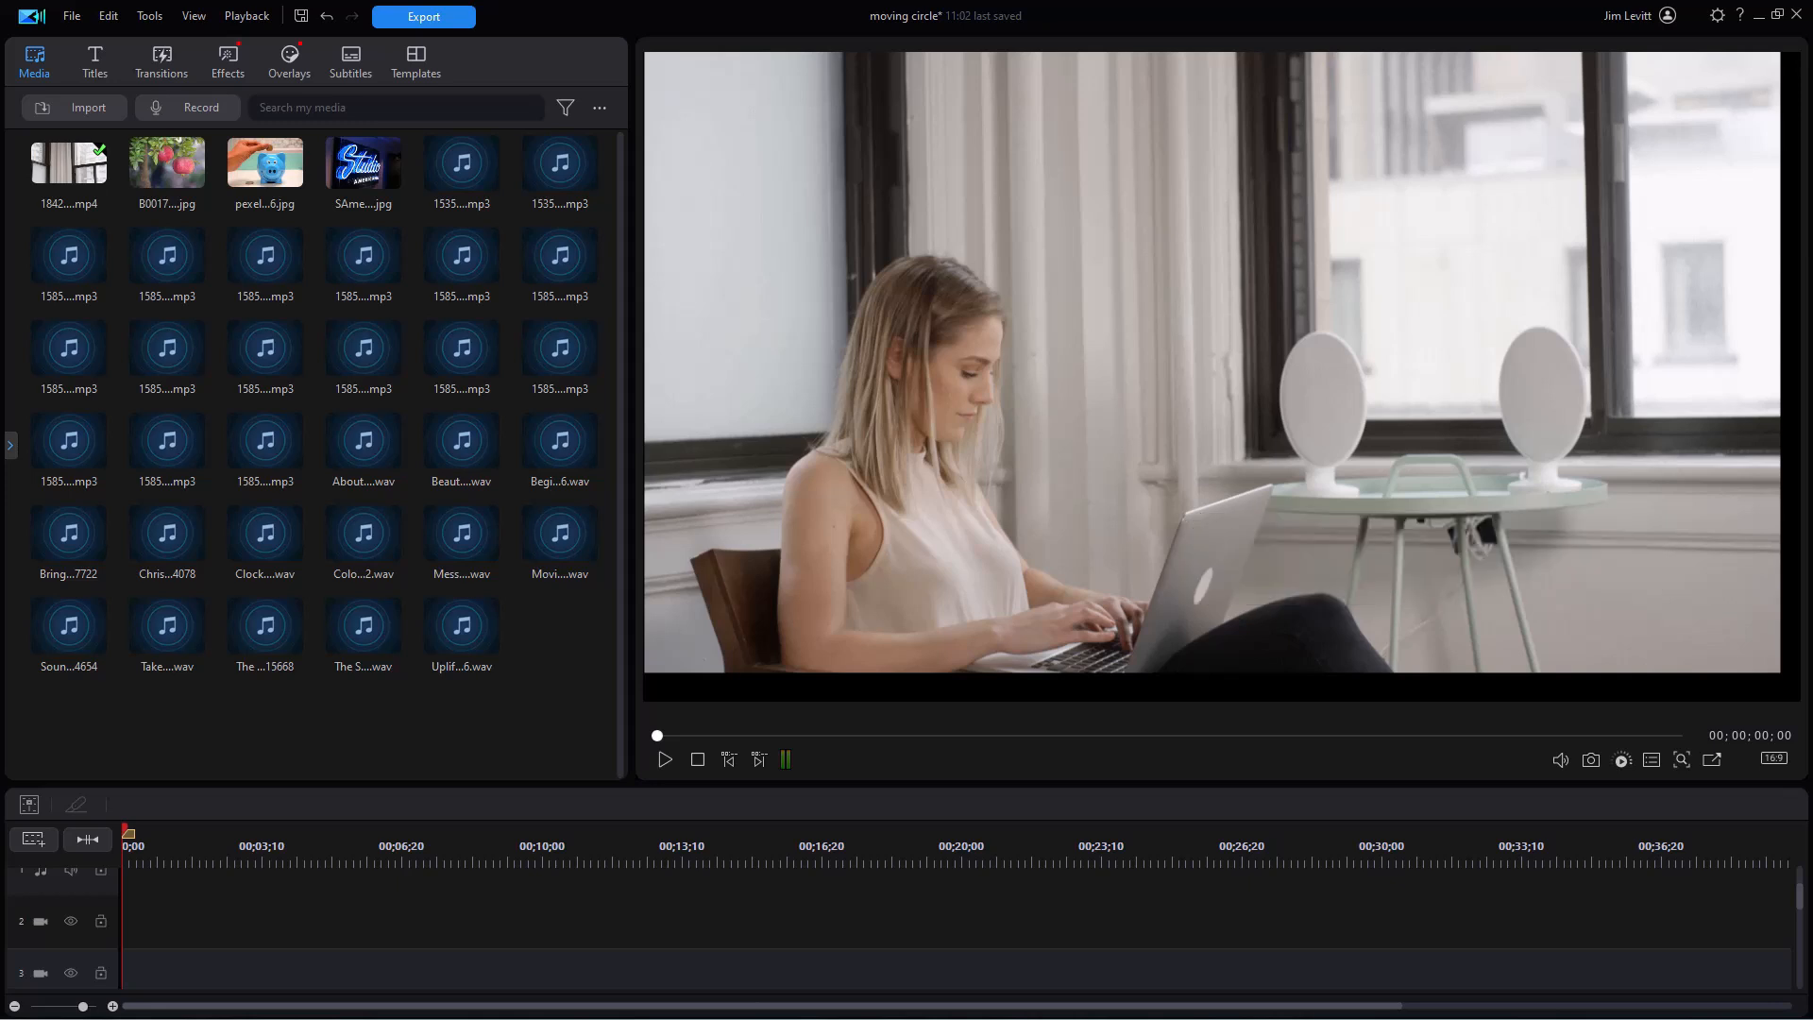
# Play the opening seconds of the laptop video in the preview window.
pyautogui.click(559, 348)
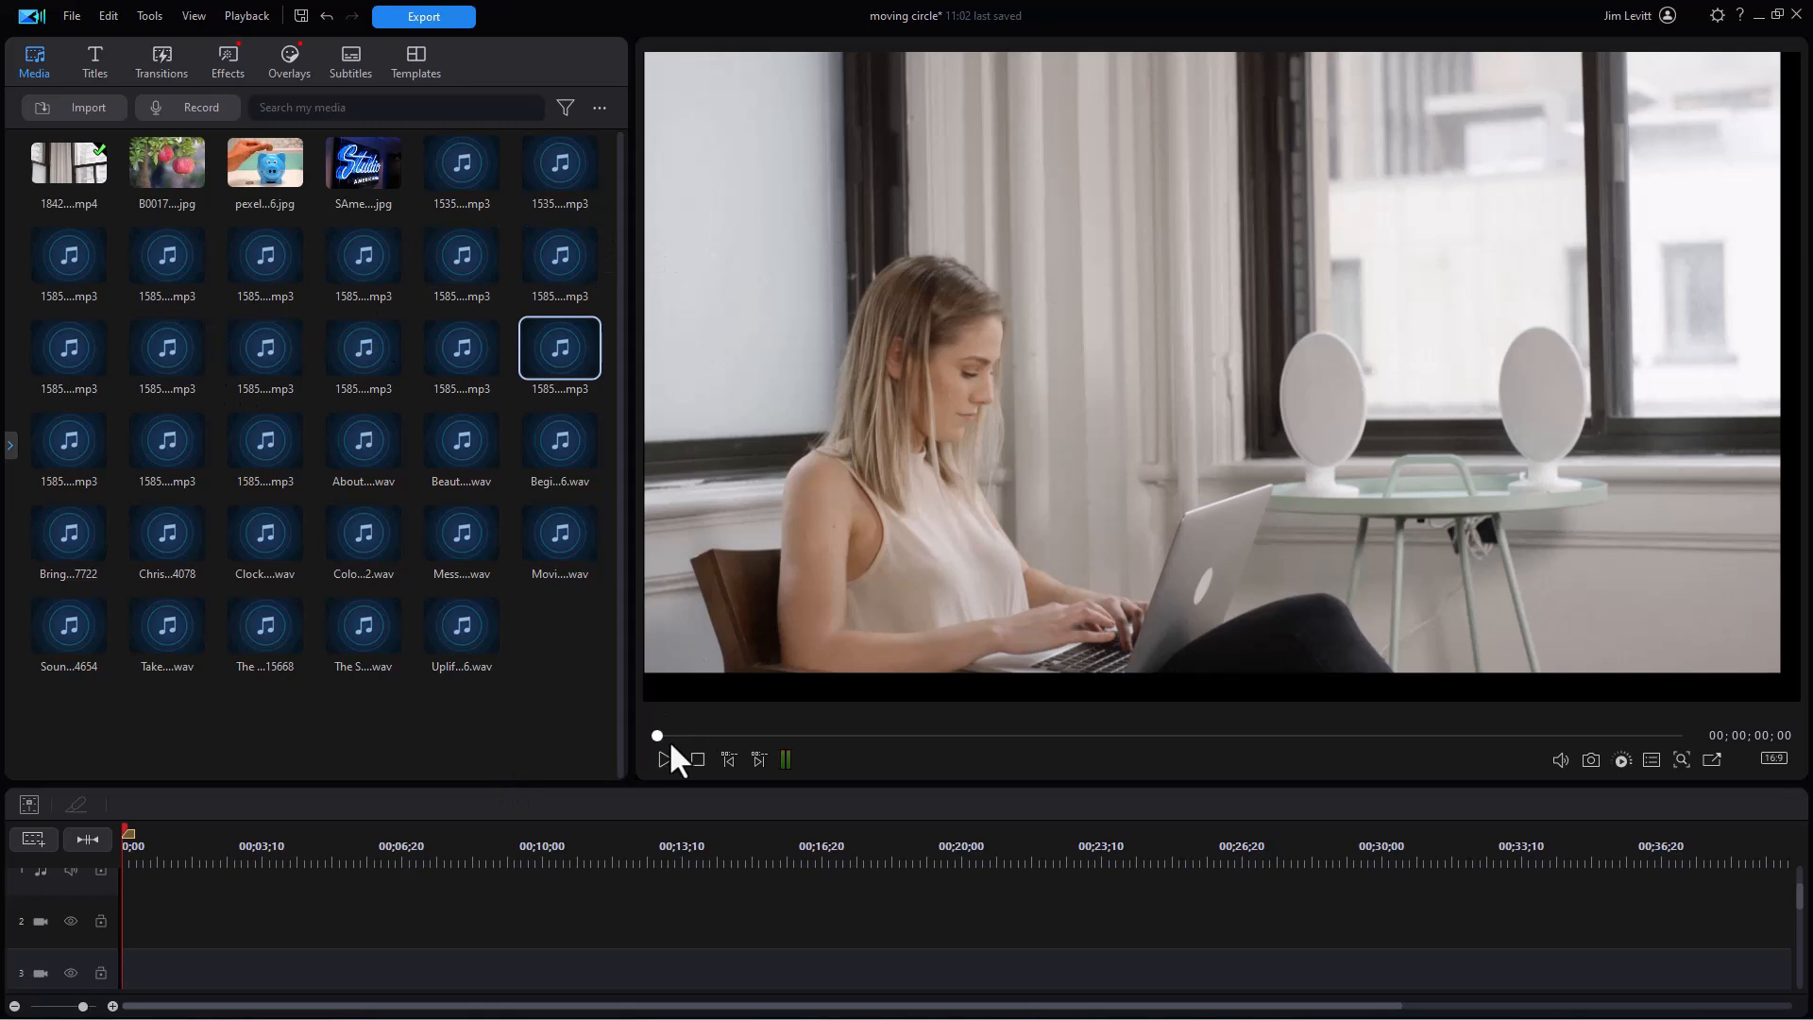
pyautogui.click(666, 760)
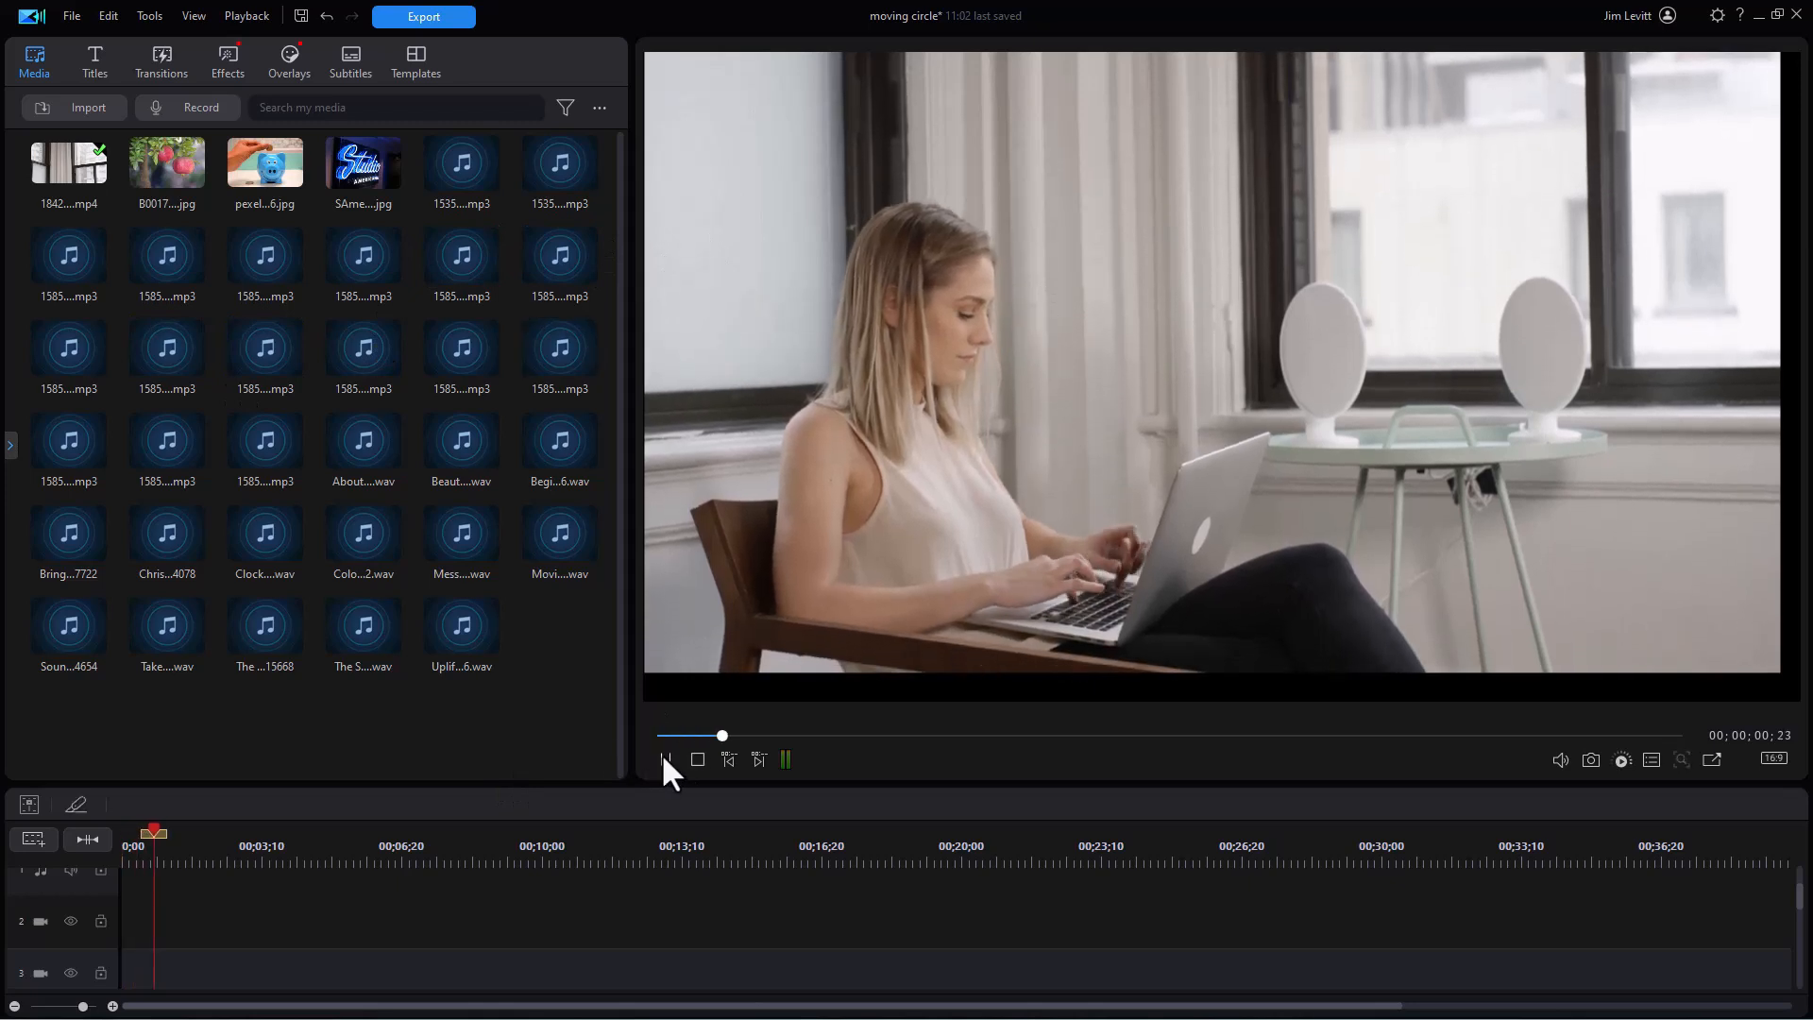
pyautogui.click(666, 761)
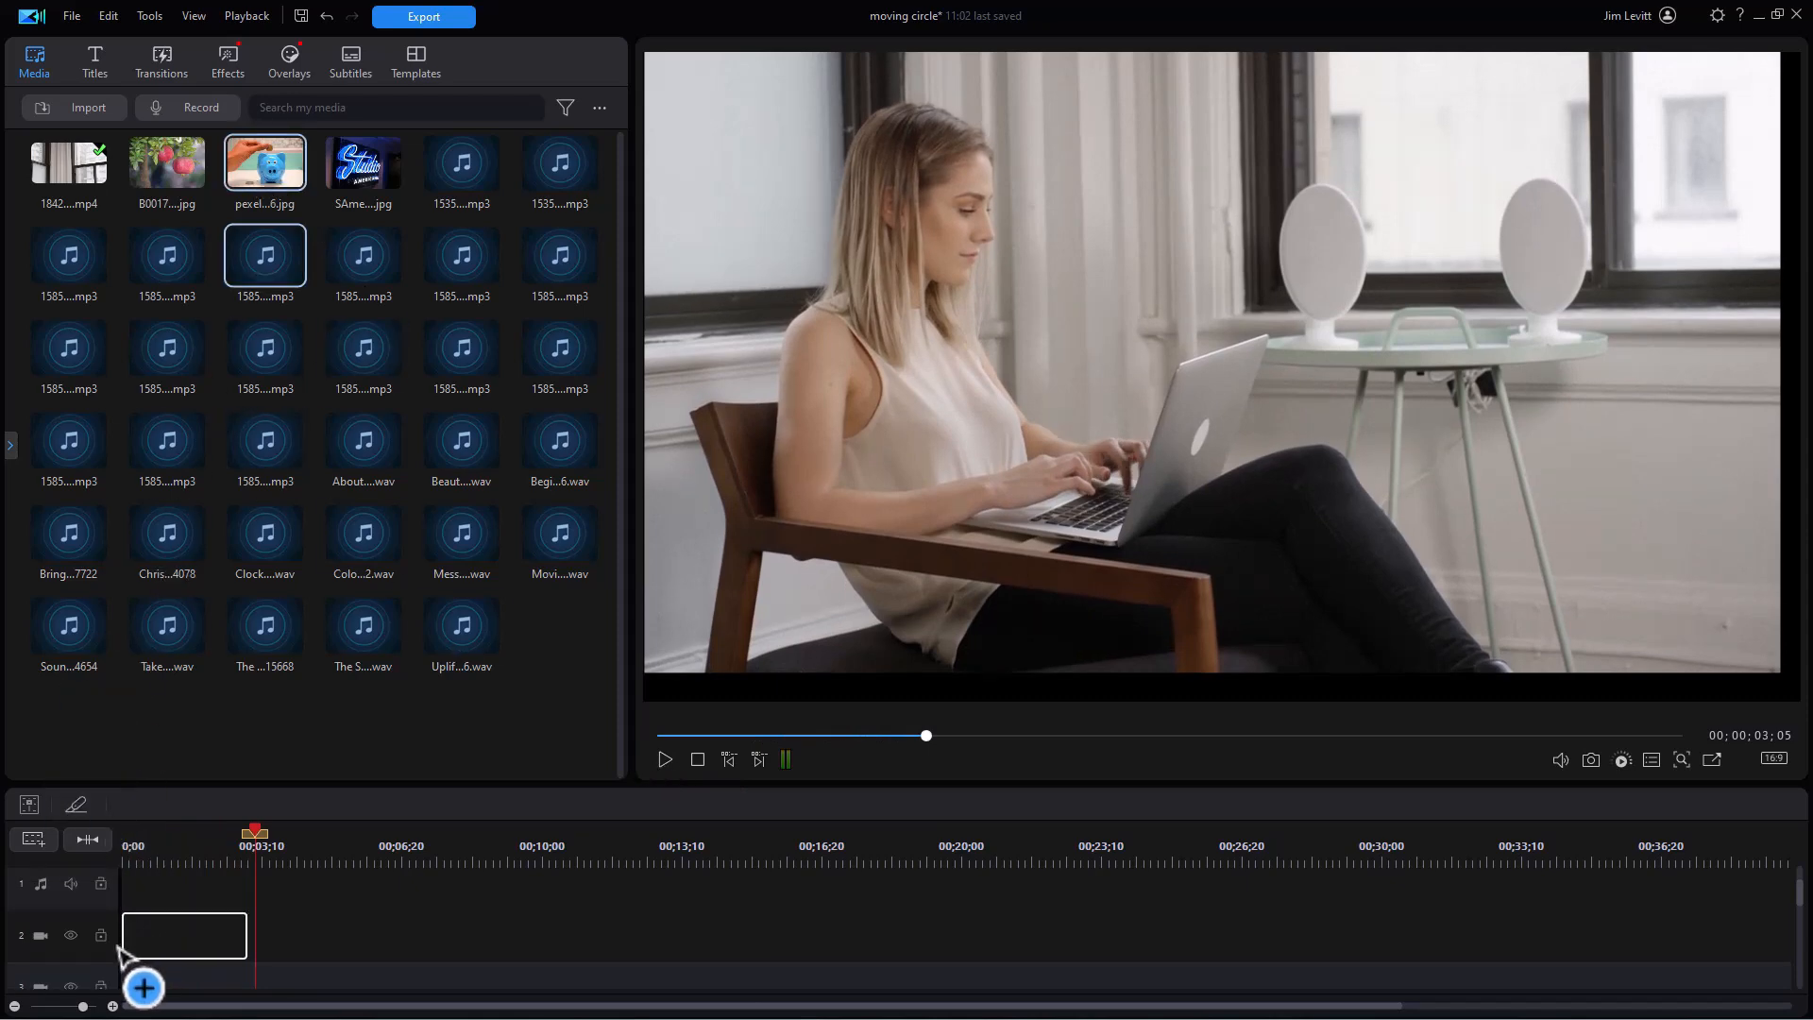
pyautogui.moveTo(265, 162); pyautogui.dragTo(183, 934)
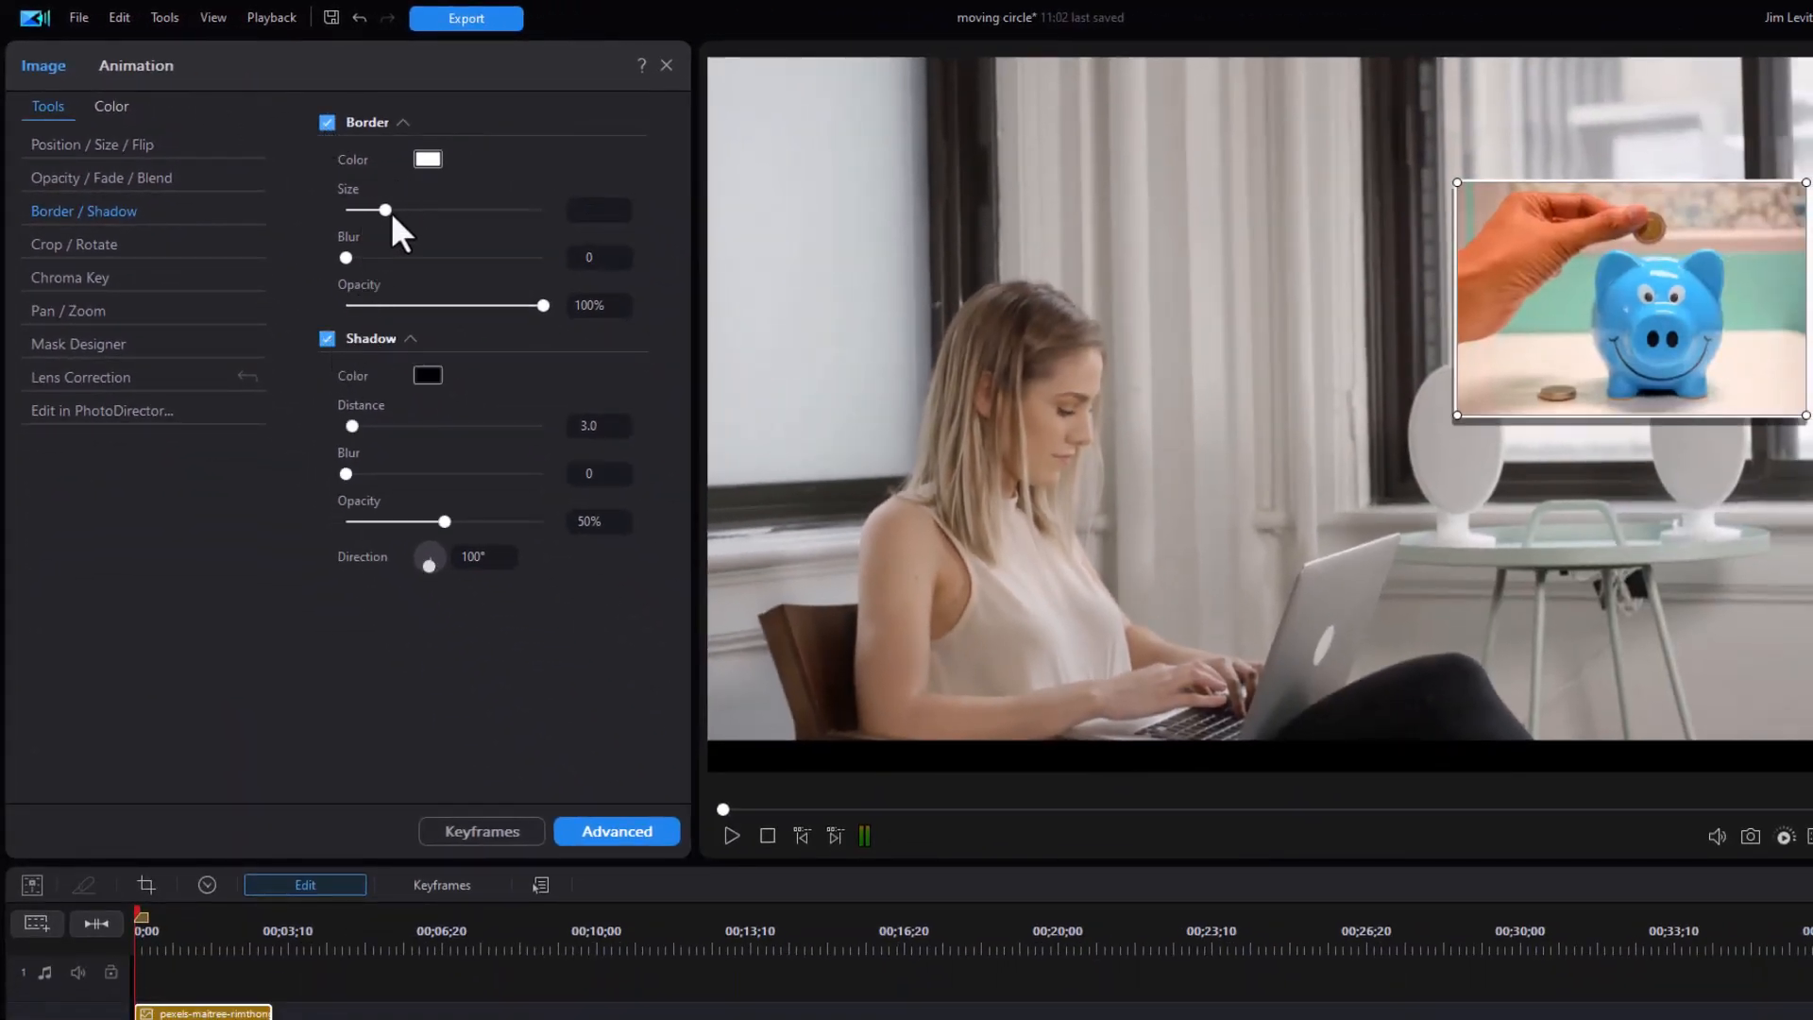
# Set the piggy bank's Border Size to 5 and Shadow Opacity to 63%.
pyautogui.moveTo(385, 209); pyautogui.dragTo(463, 210)
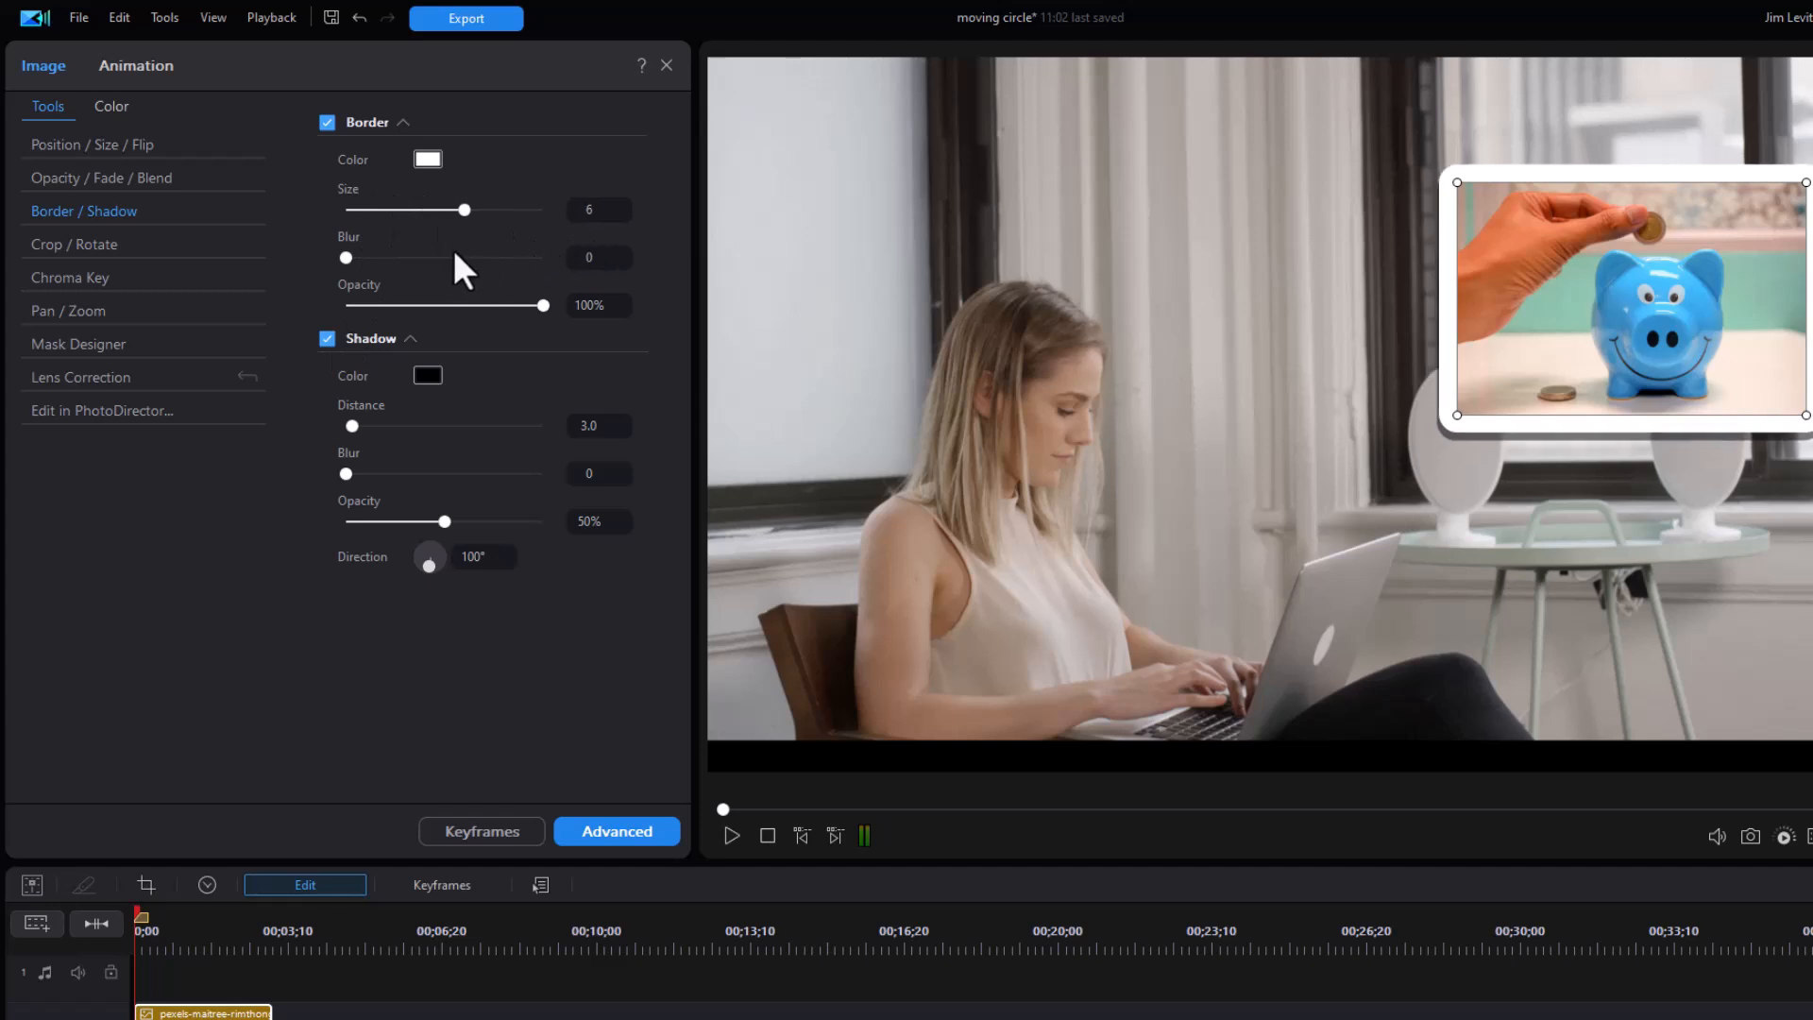
pyautogui.moveTo(465, 210); pyautogui.dragTo(445, 210)
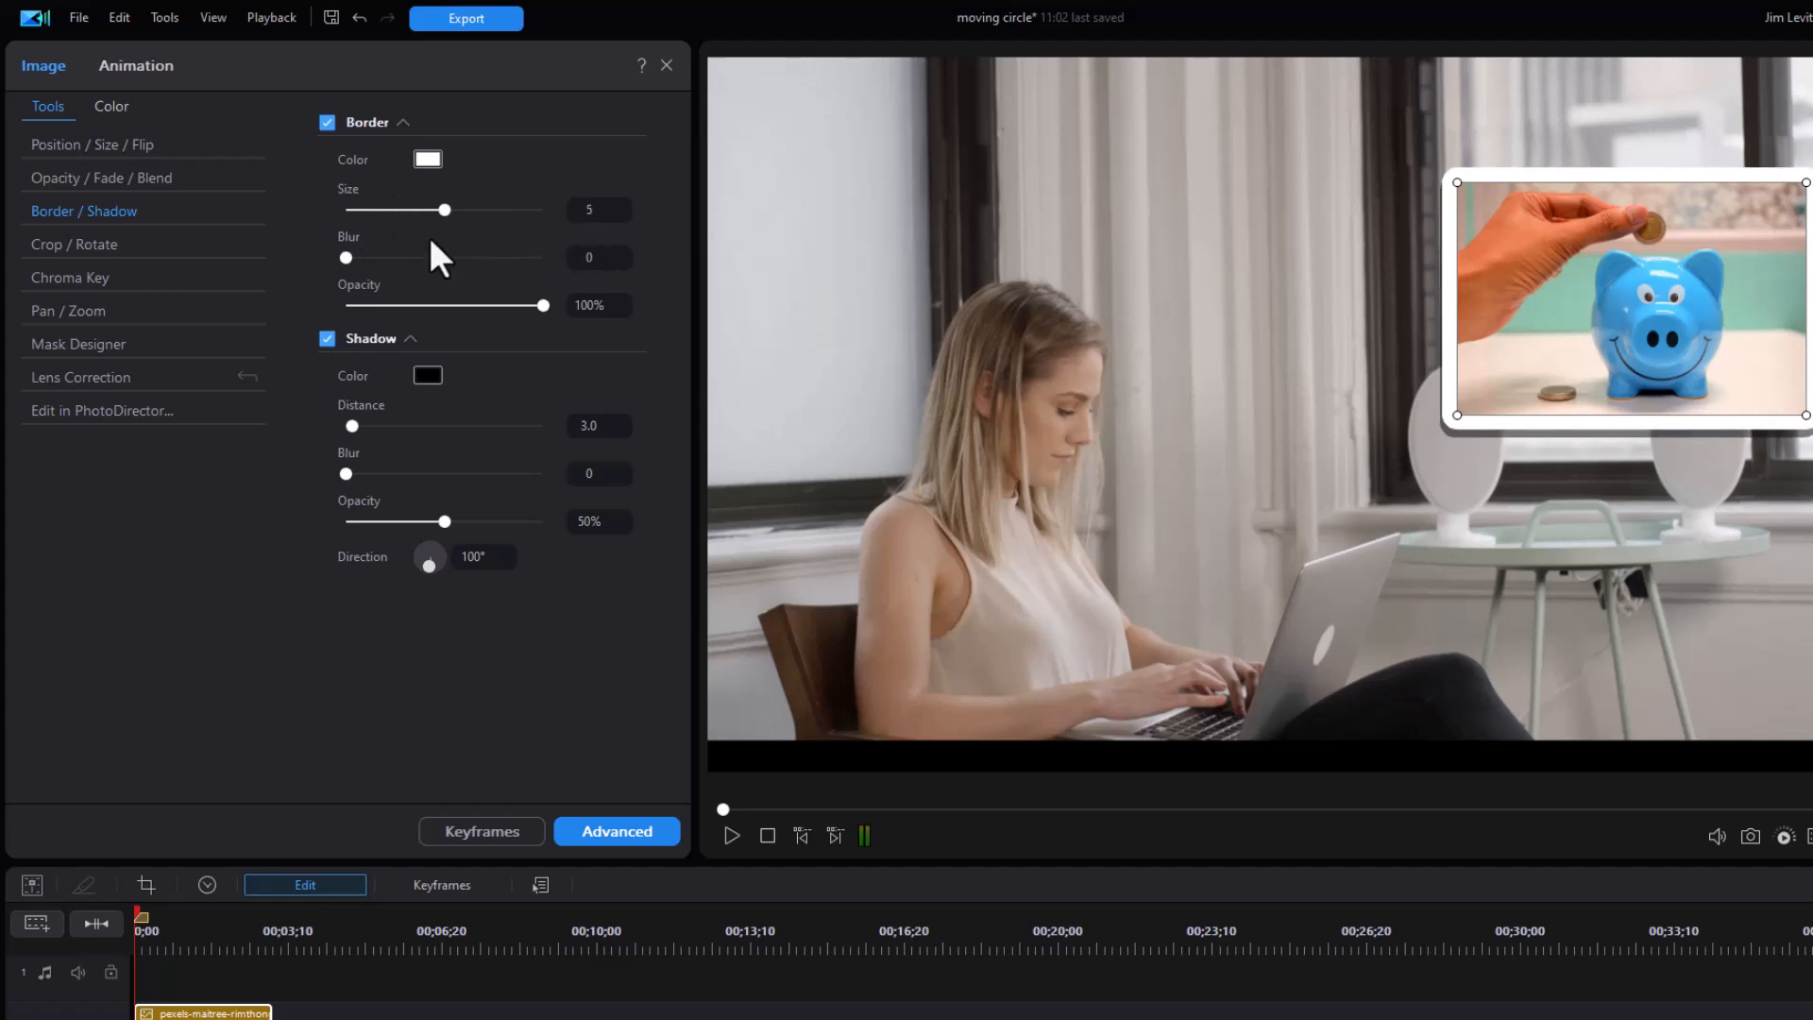
pyautogui.moveTo(272, 358)
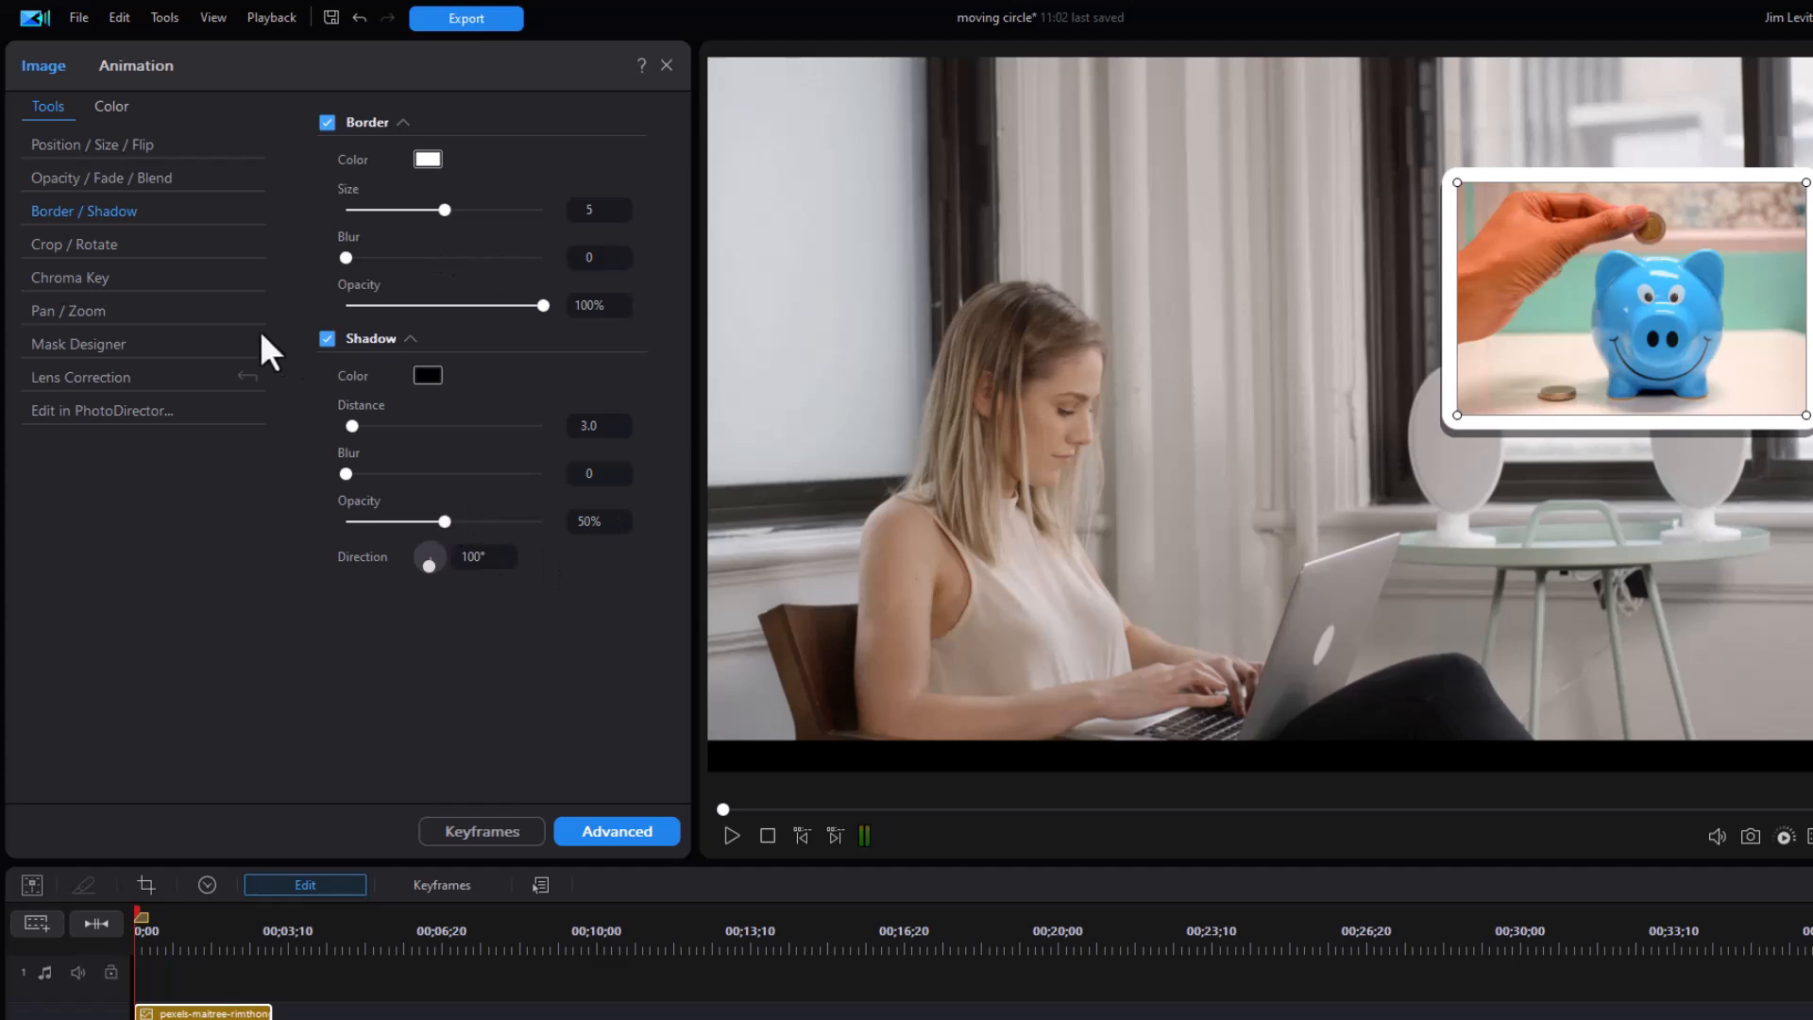
pyautogui.moveTo(447, 530)
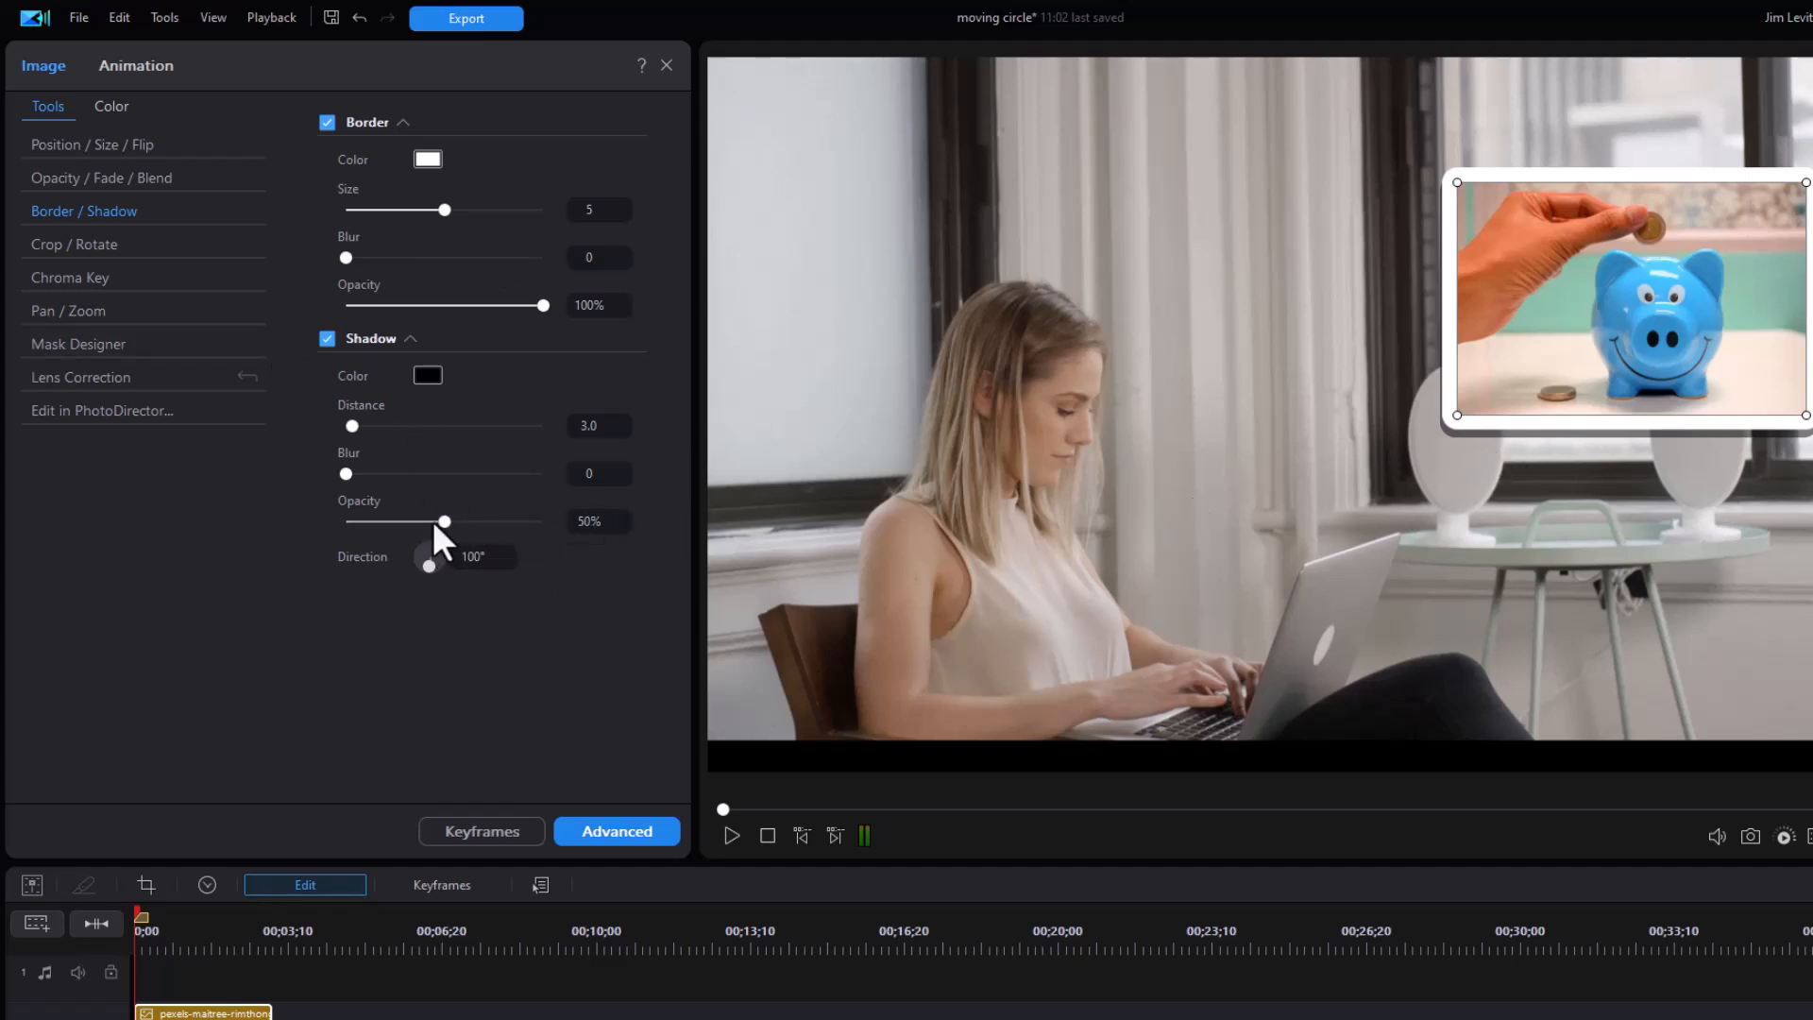
pyautogui.moveTo(442, 521); pyautogui.dragTo(469, 522)
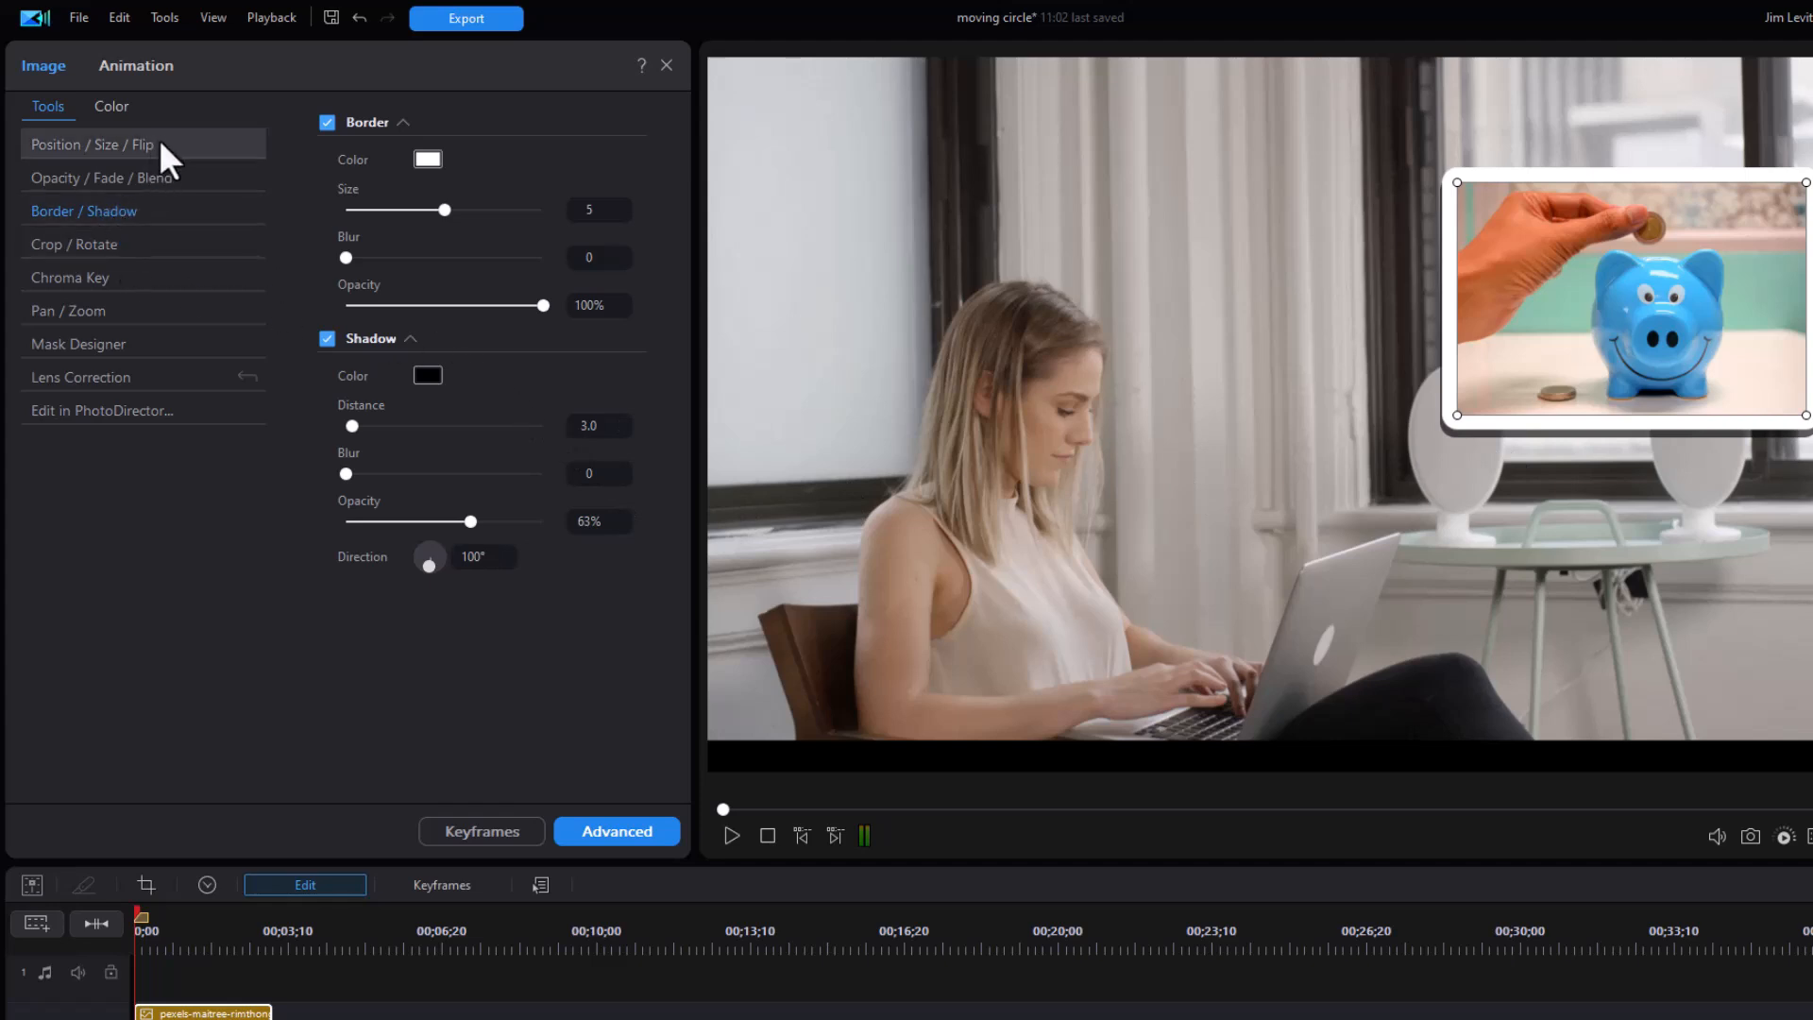
# Open the Position / Size / Flip settings to rotate the piggy bank 15°.
pyautogui.click(88, 144)
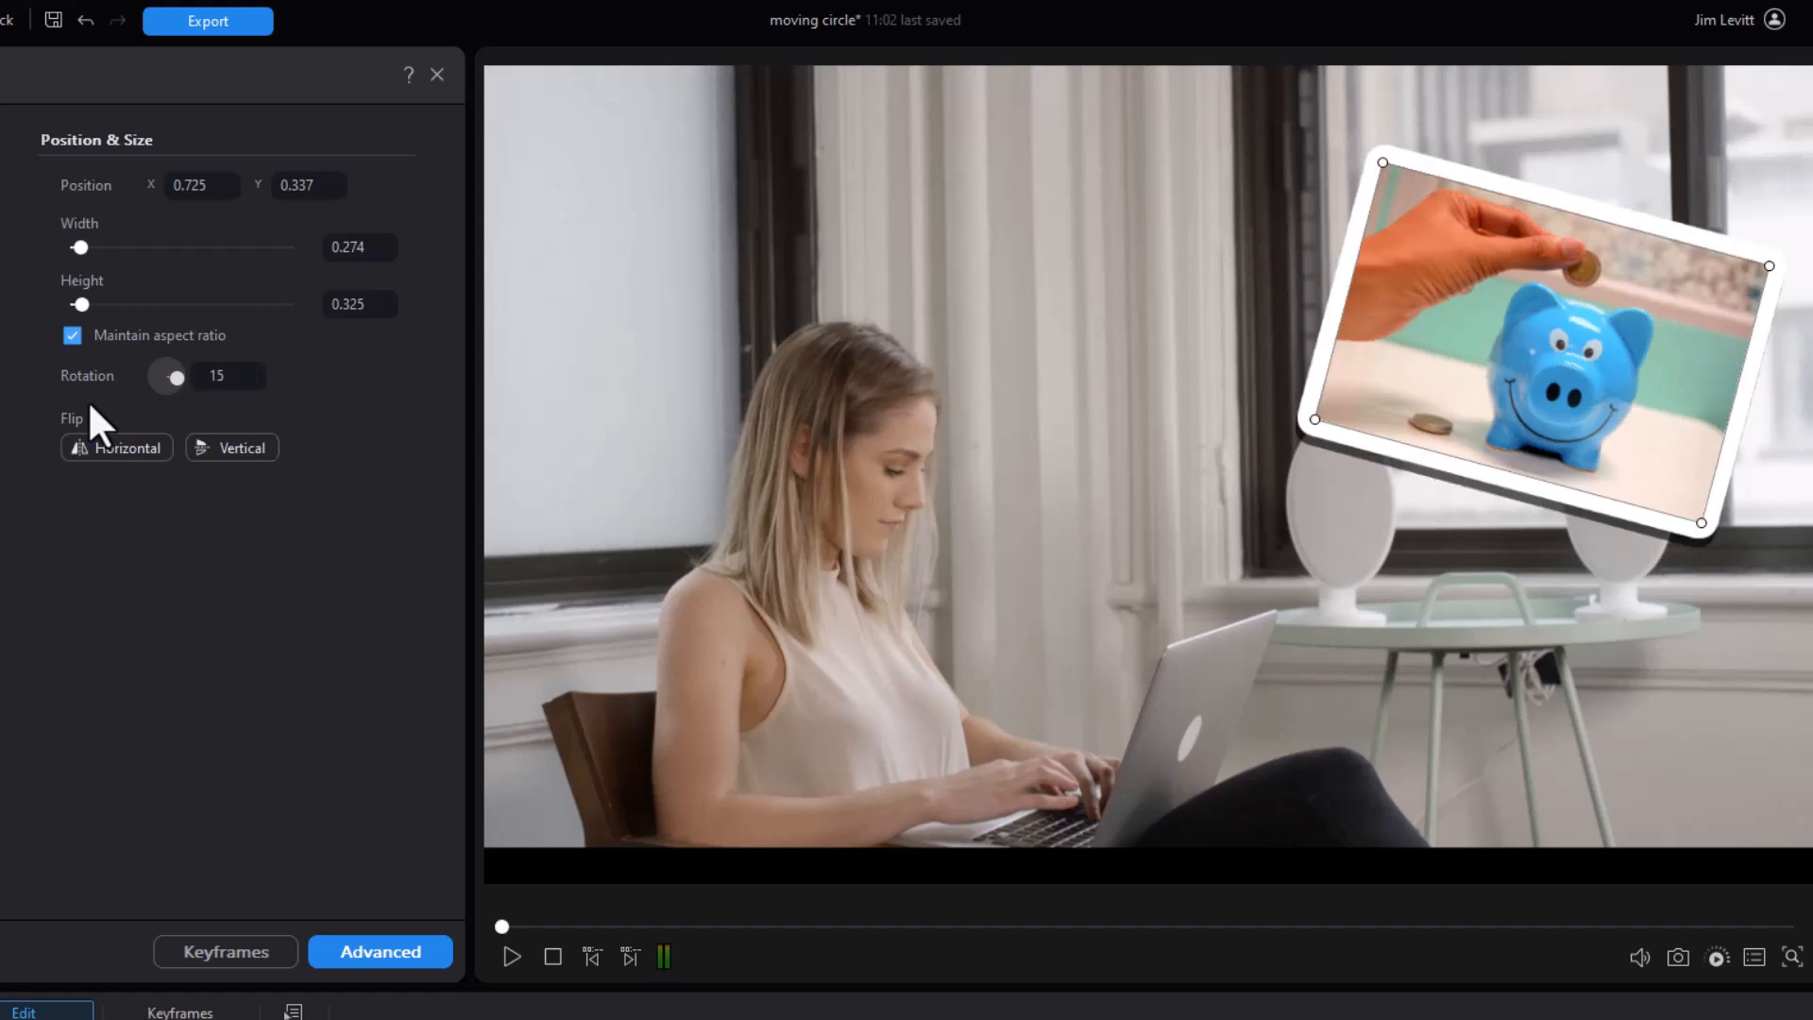
pyautogui.moveTo(1007, 371)
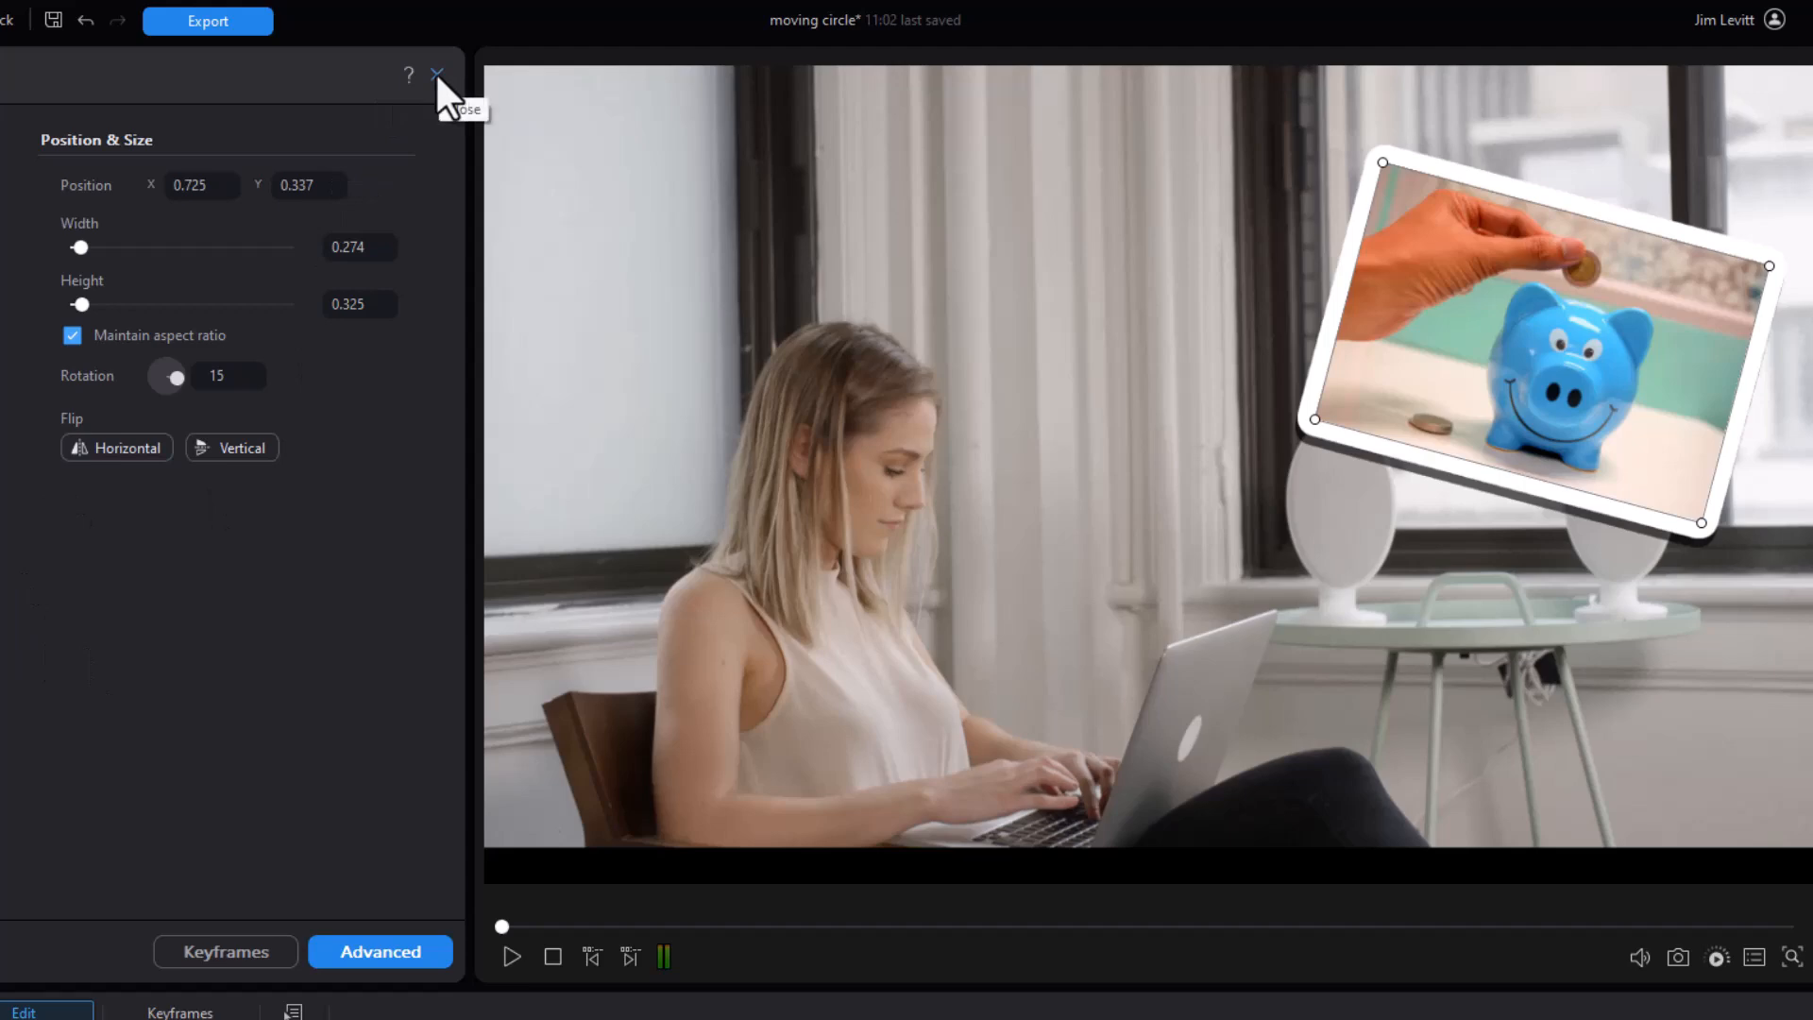
# Close the piggy bank's image editing settings.
pyautogui.click(436, 73)
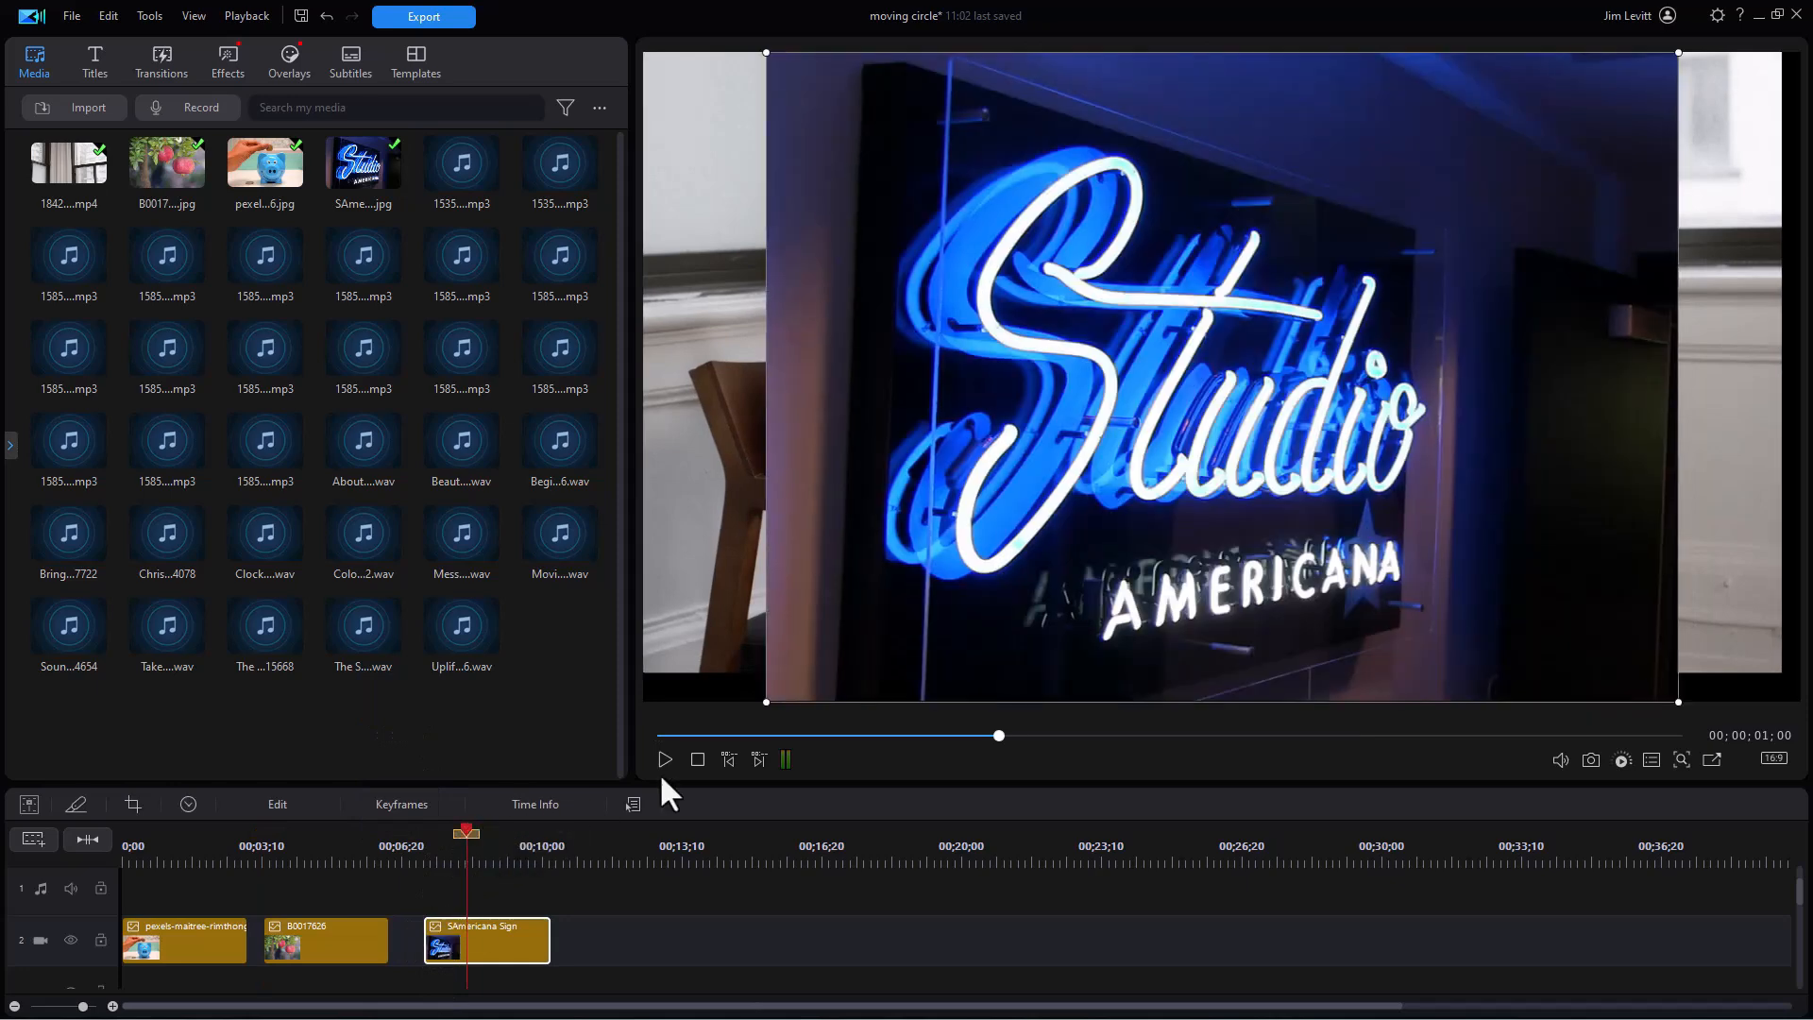
pyautogui.moveTo(1175, 470)
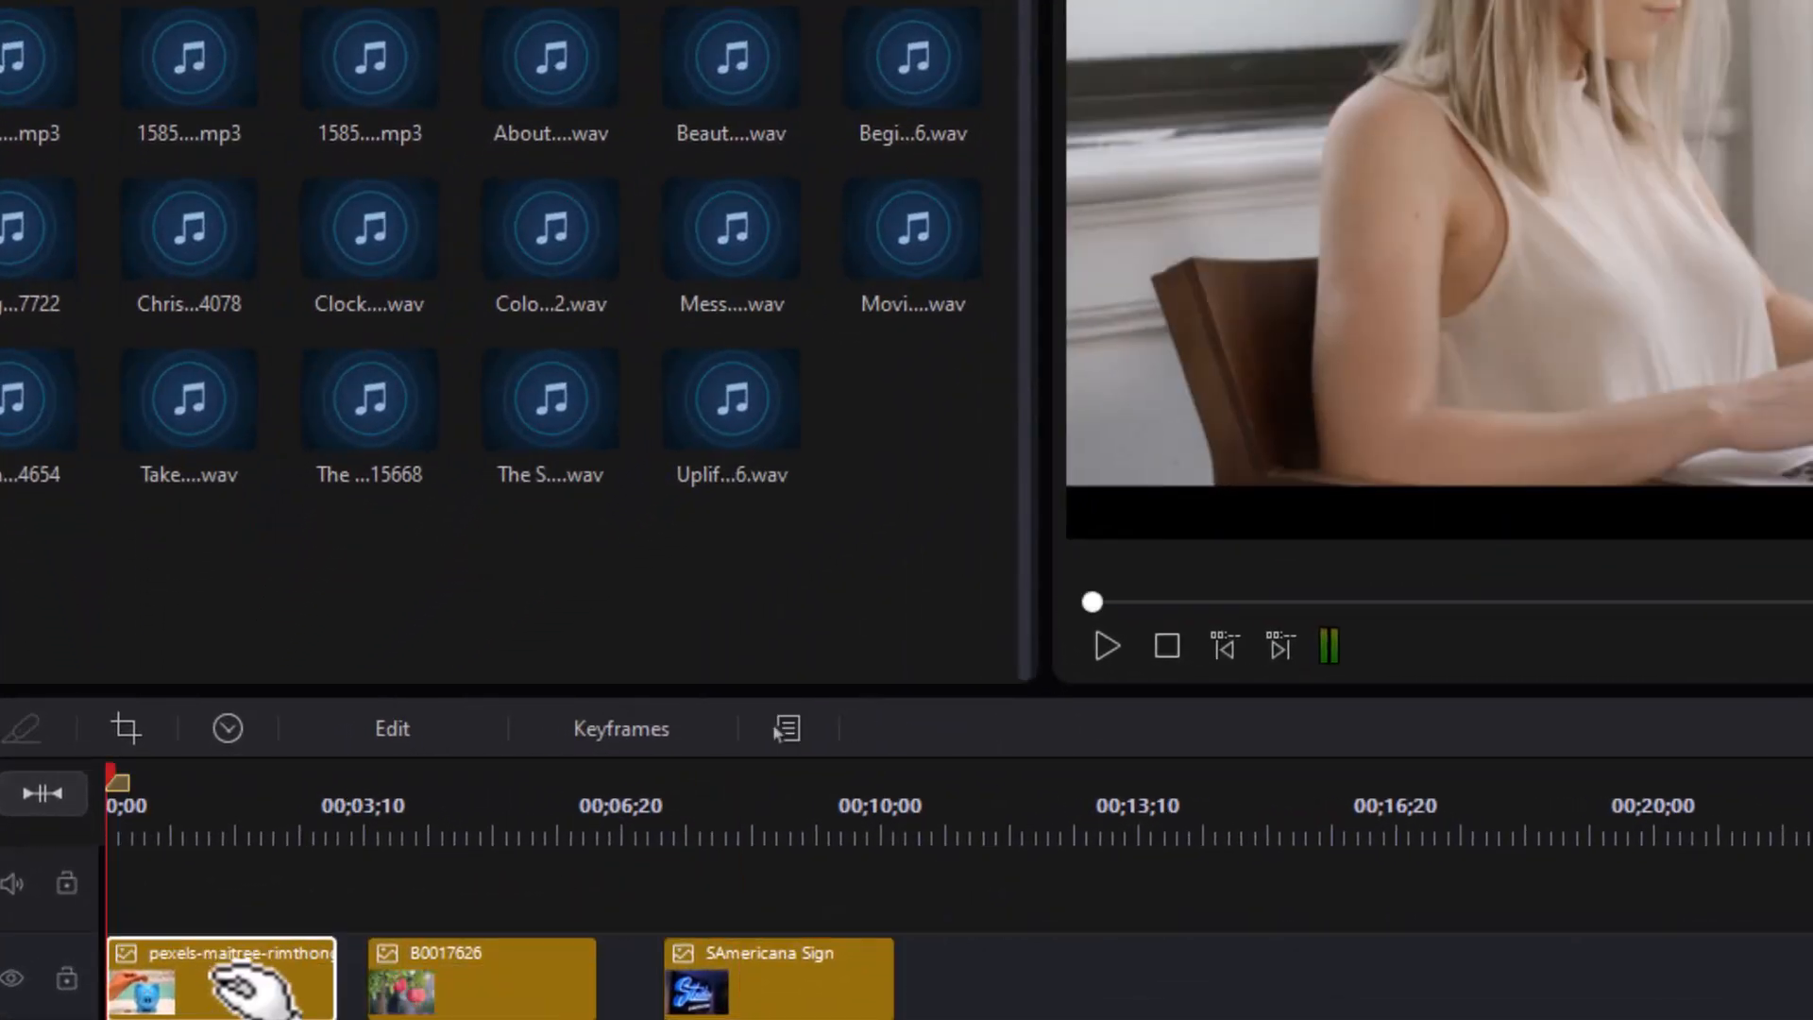
# Bring up the piggy bank clip's context menu to copy its keyframe attributes.
pyautogui.rightClick(231, 983)
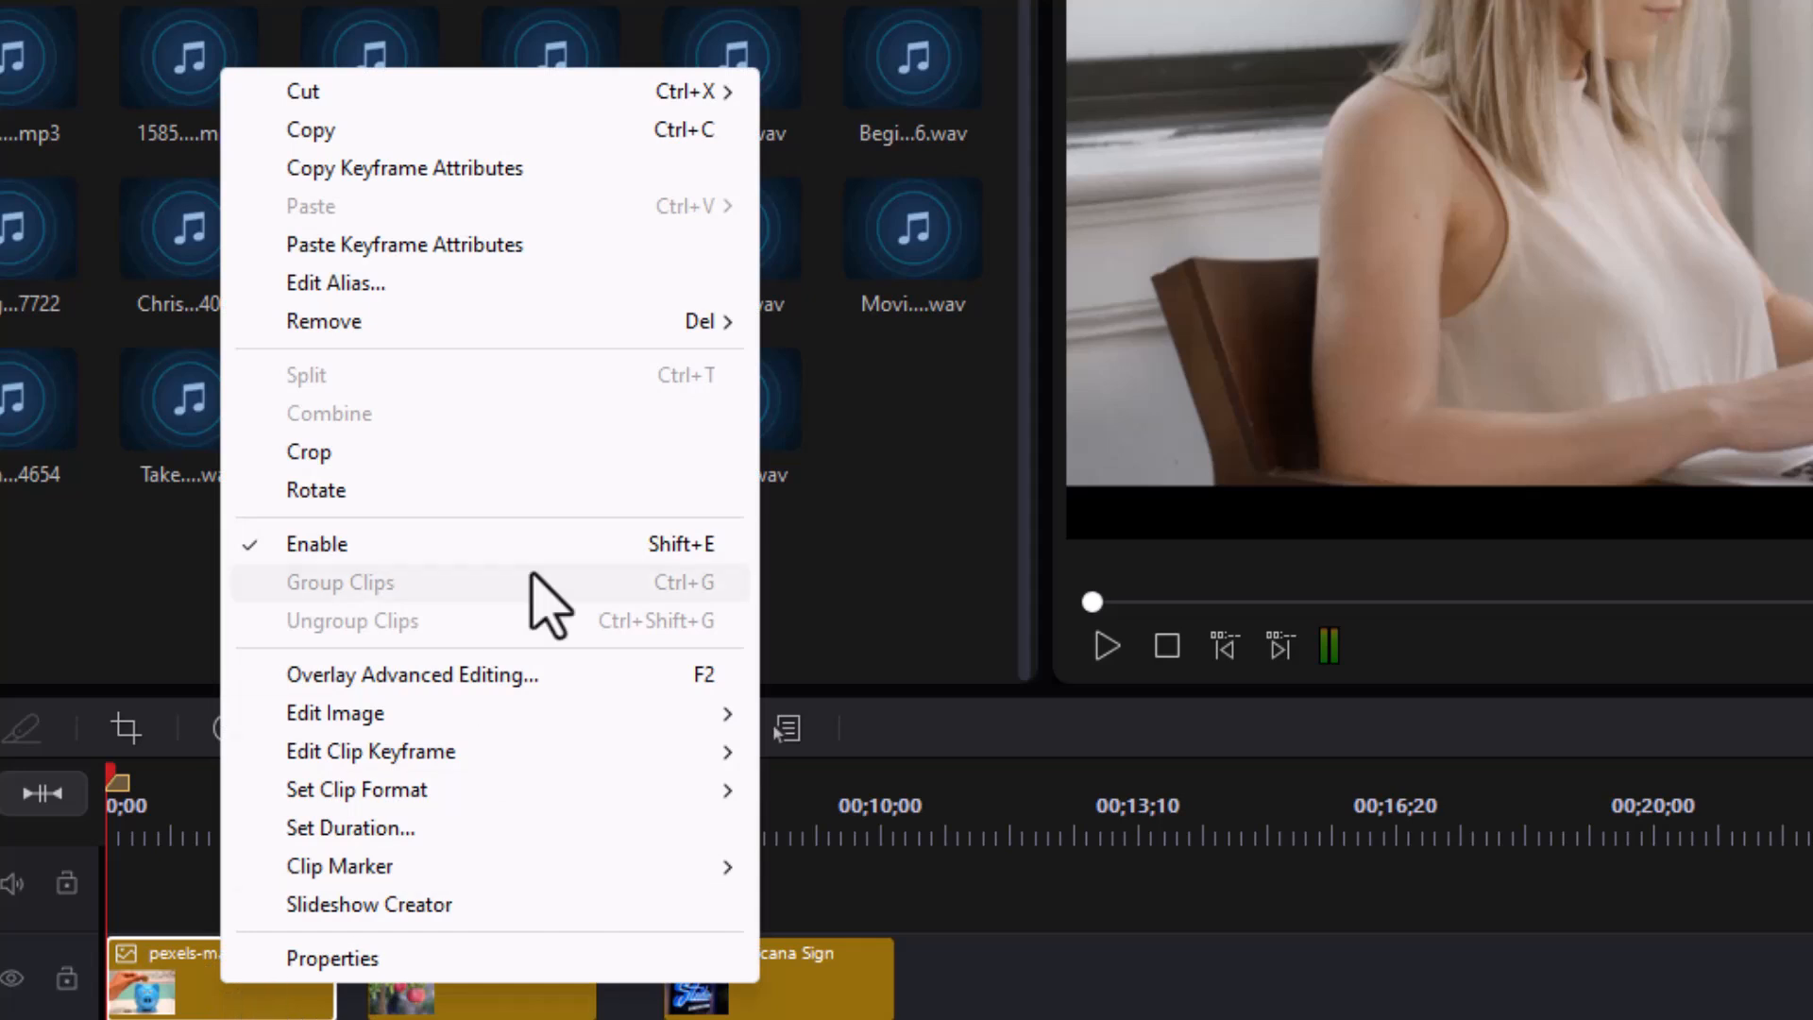
pyautogui.moveTo(458, 193)
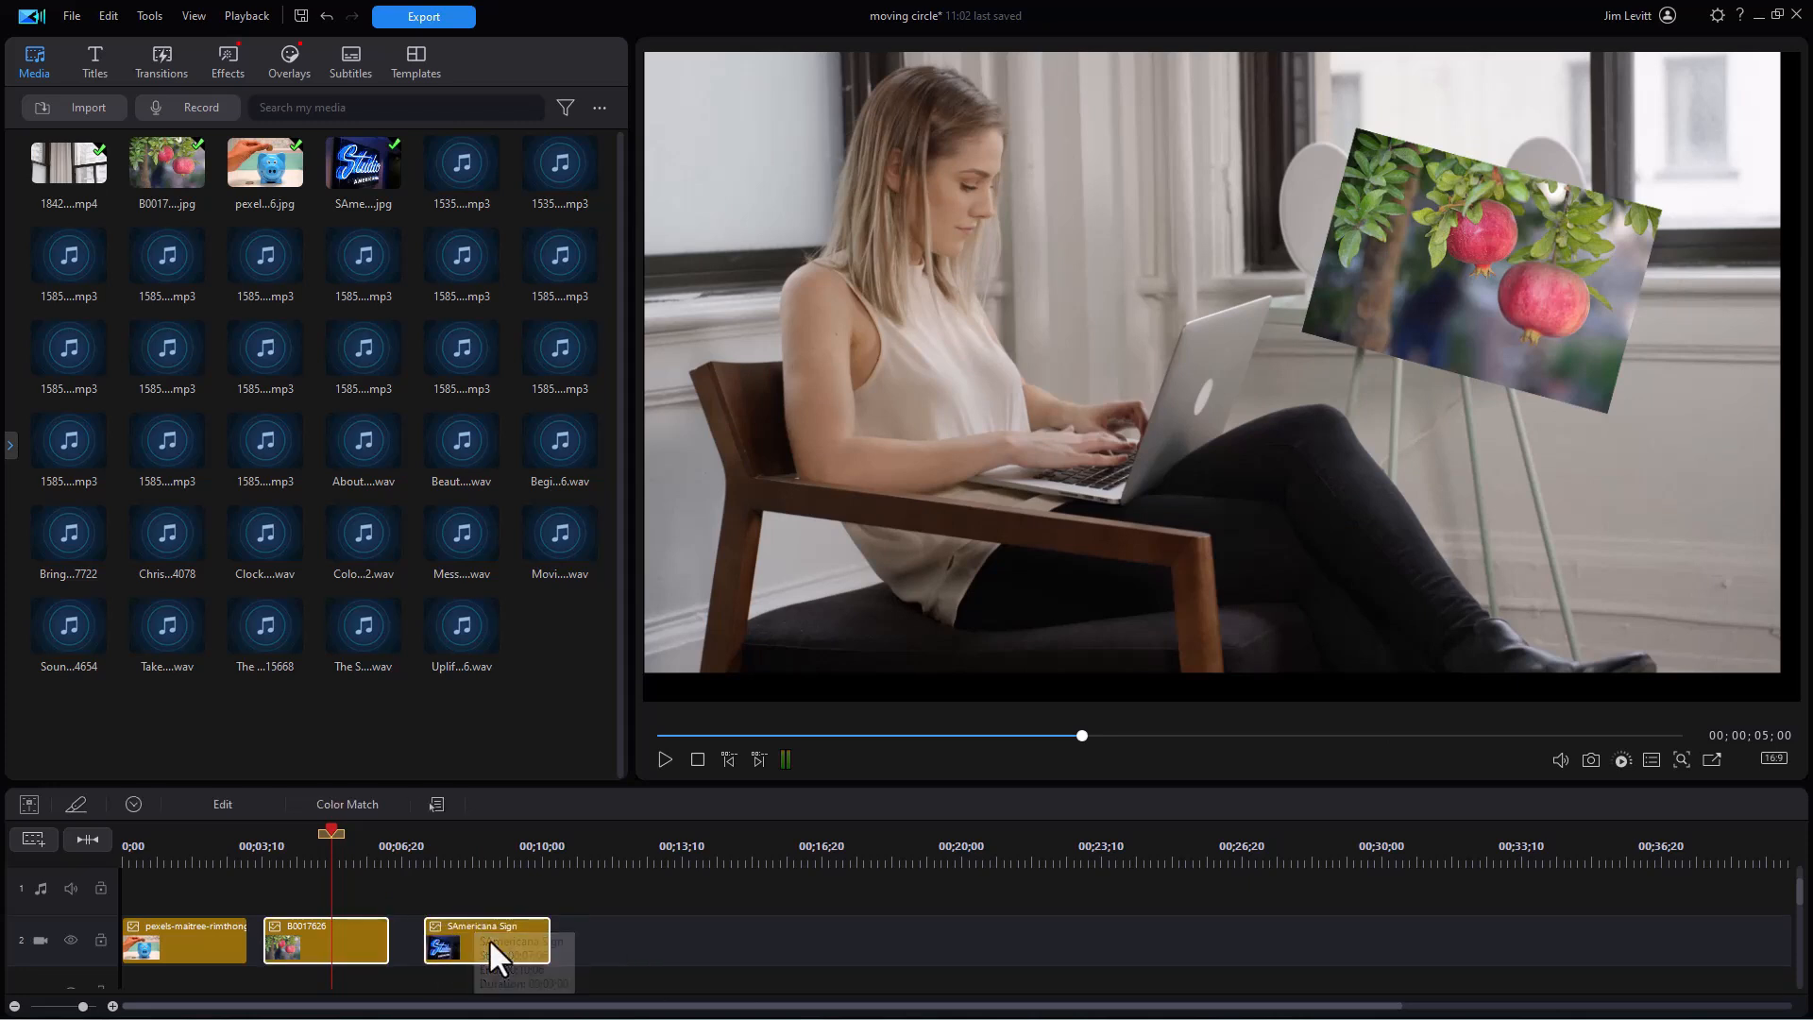
# Enable the white border and drop shadow on the SAmericana Sign clip.
pyautogui.doubleClick(485, 948)
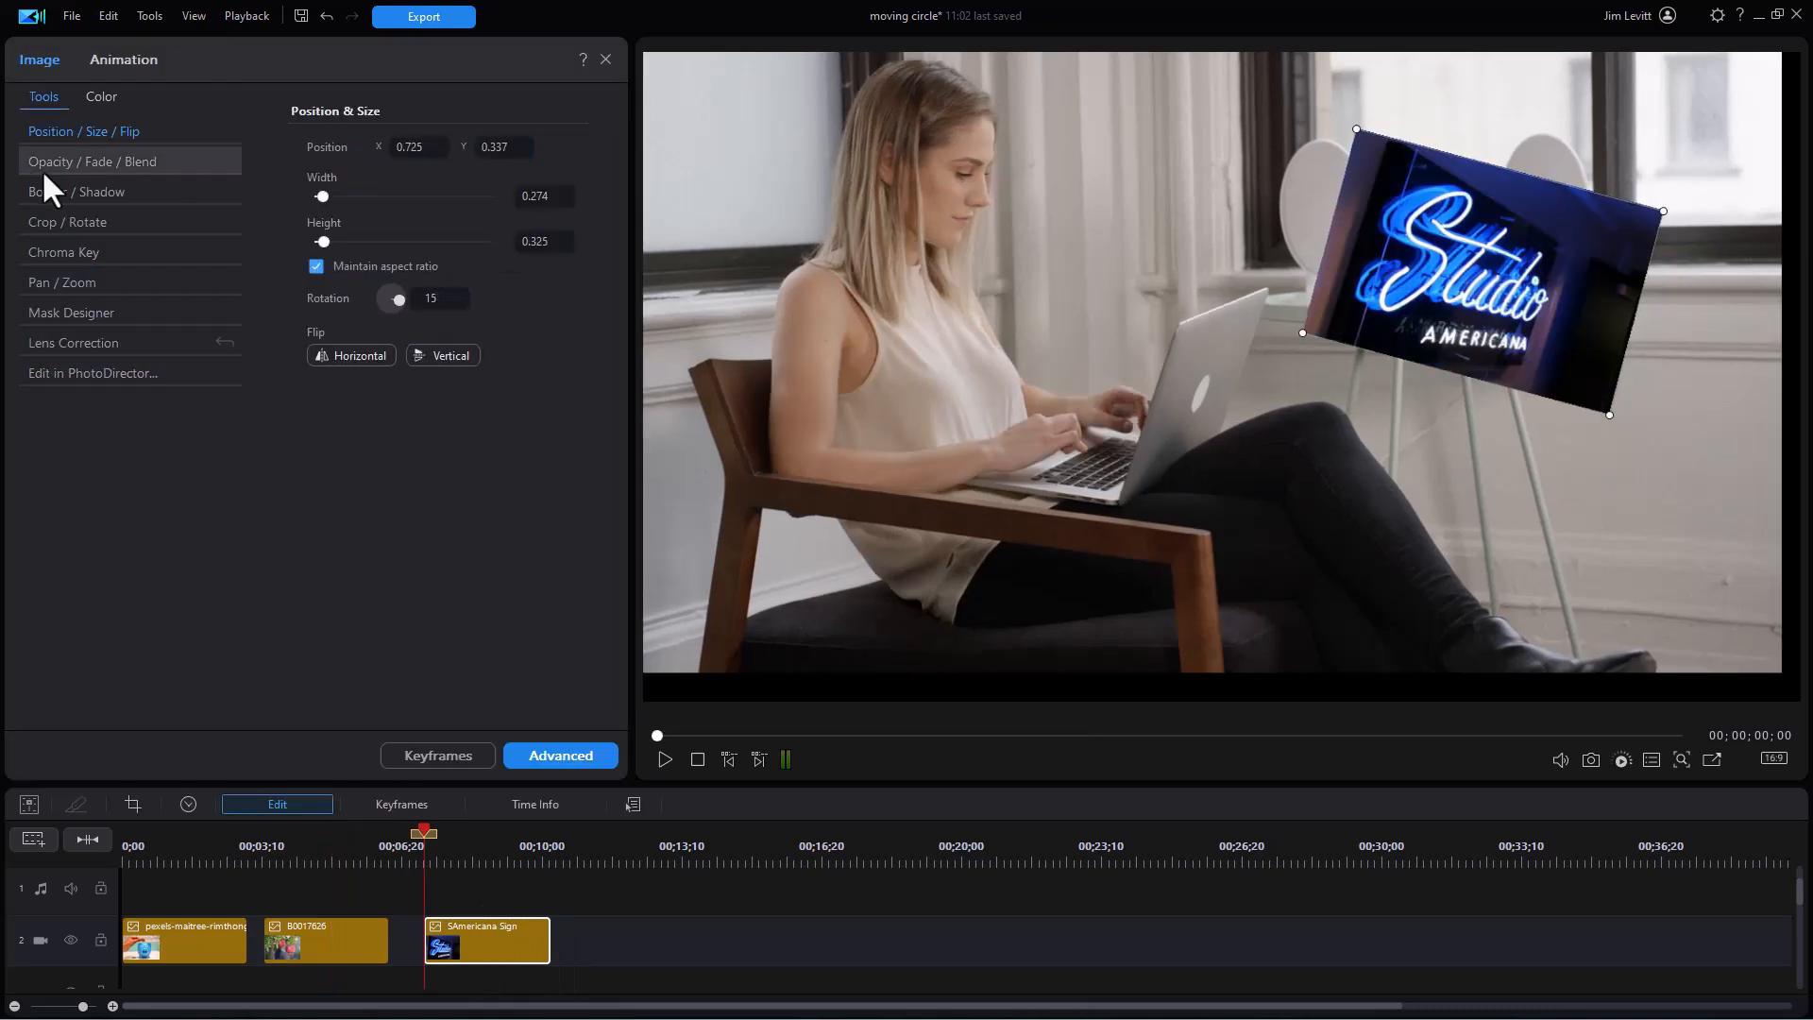
pyautogui.click(76, 191)
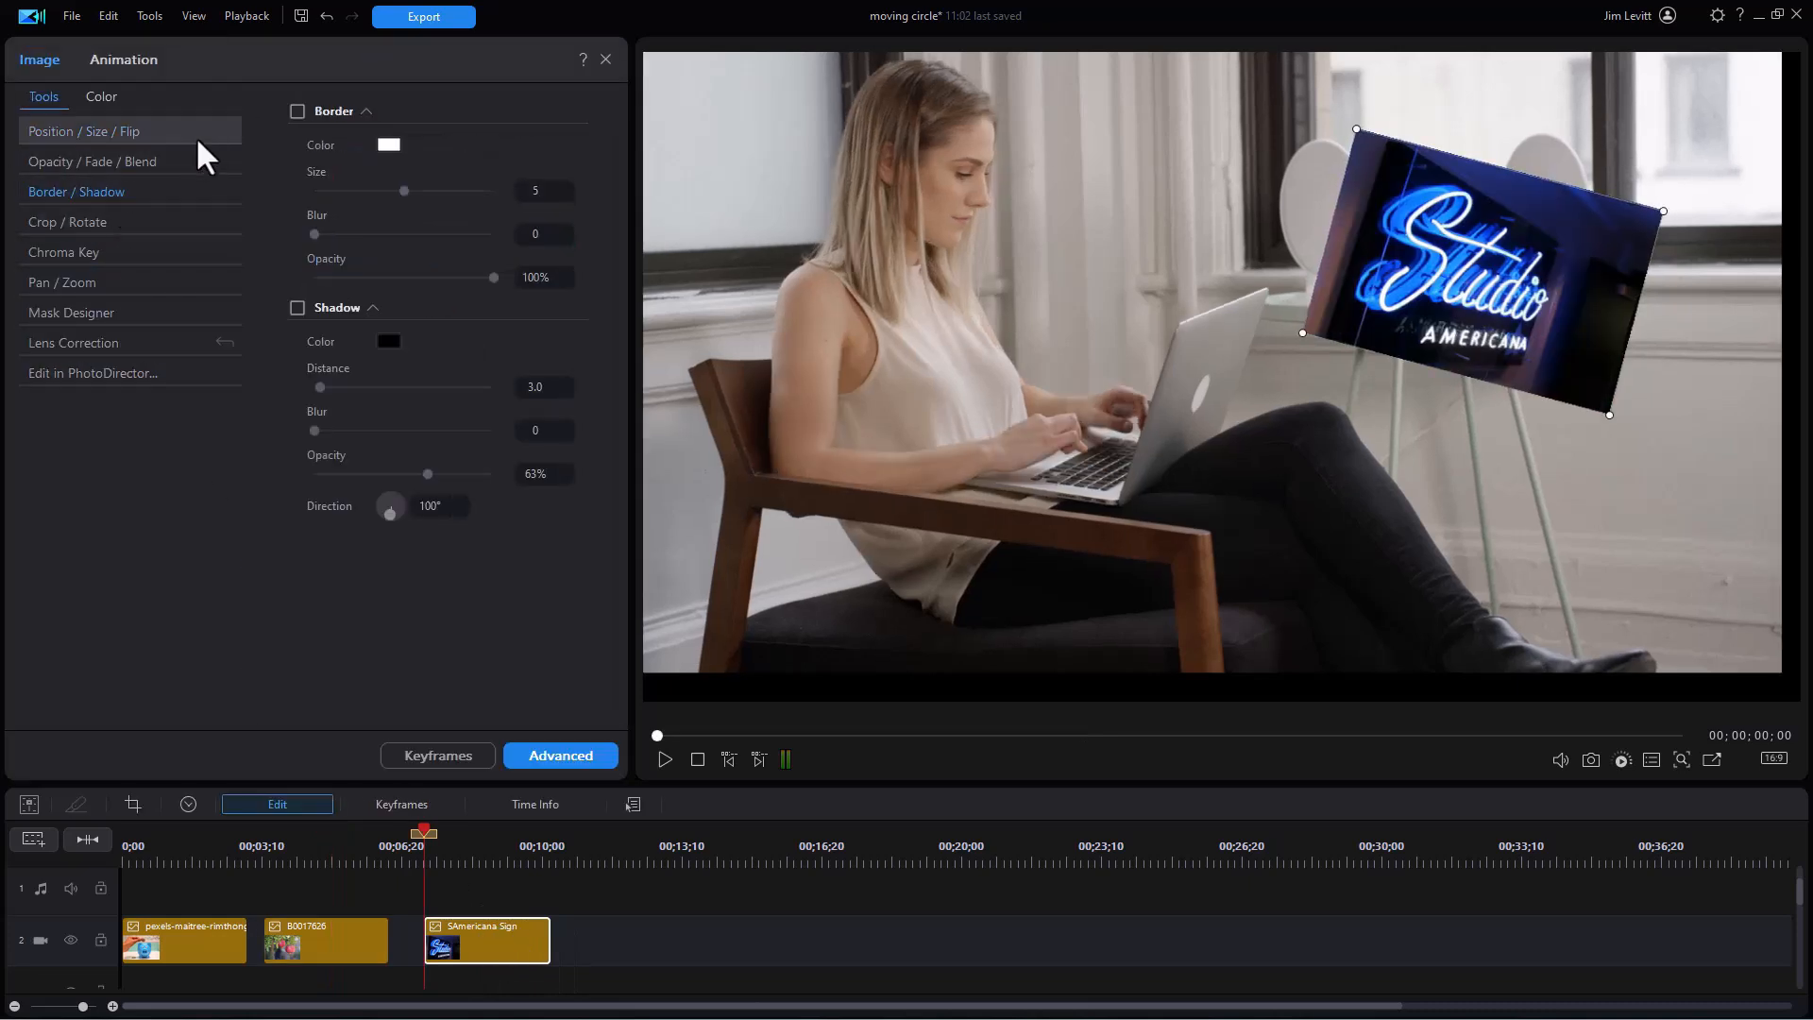
pyautogui.click(297, 111)
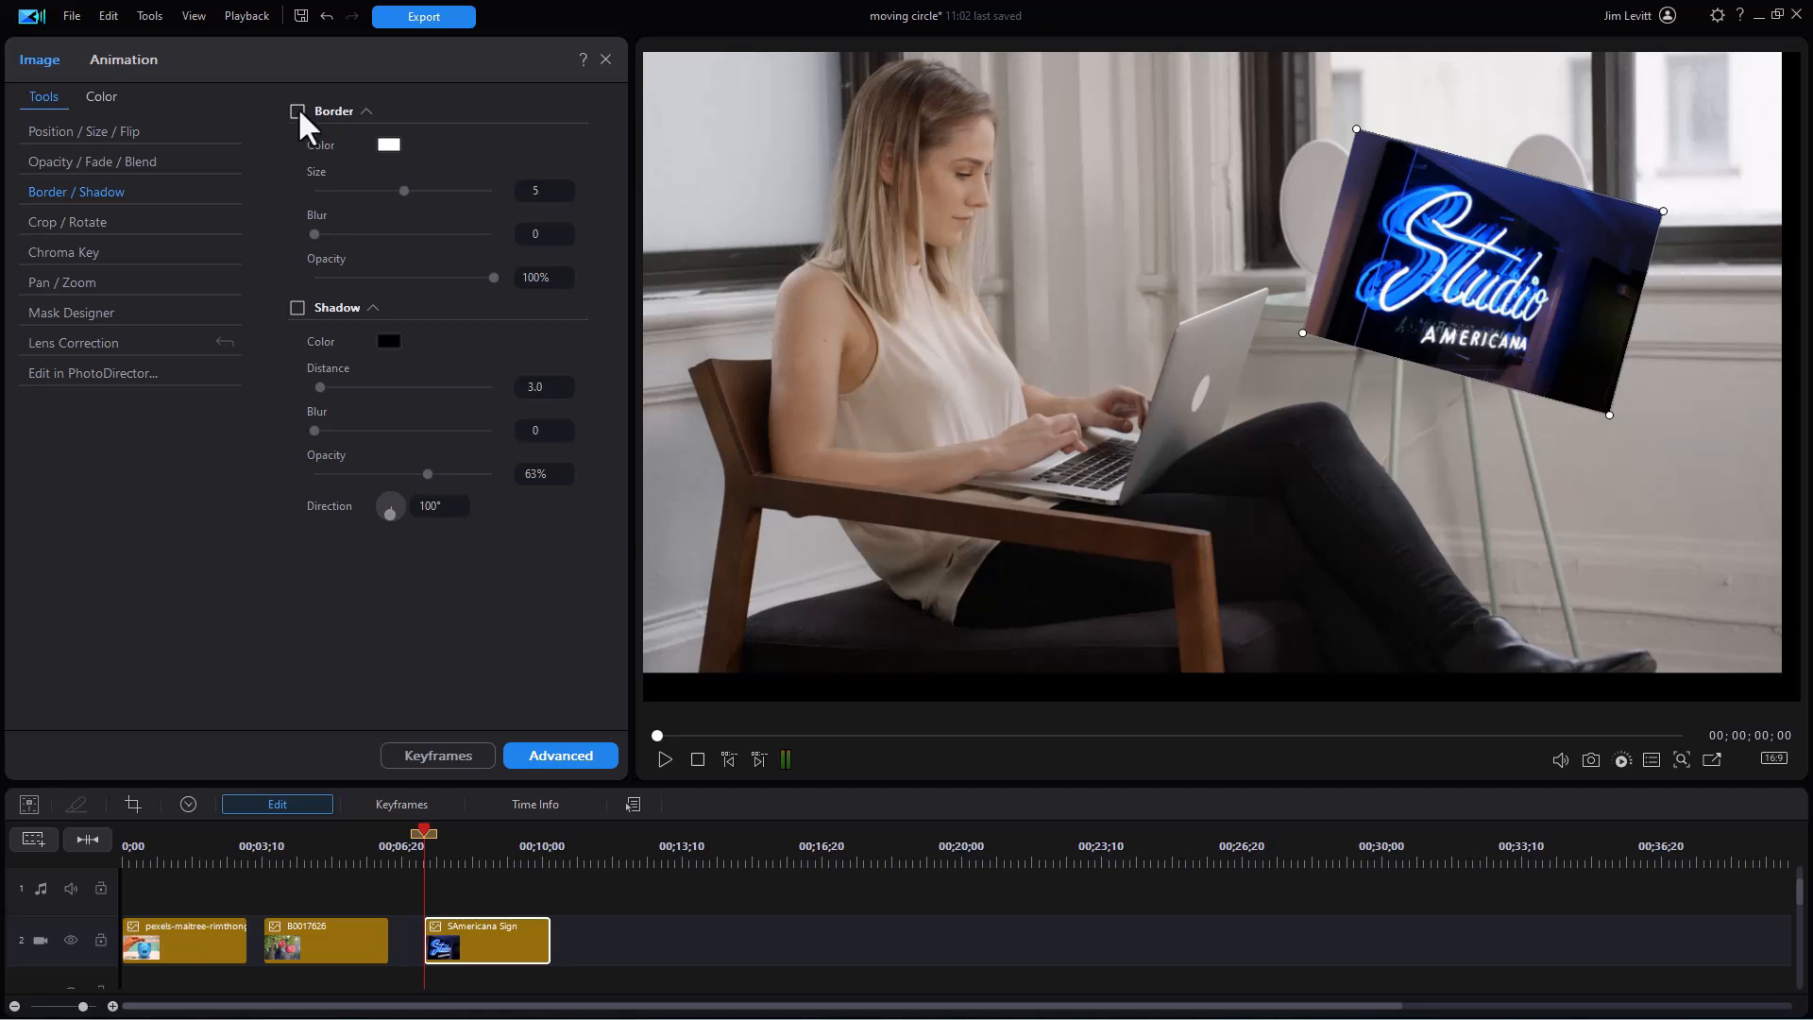
pyautogui.click(295, 110)
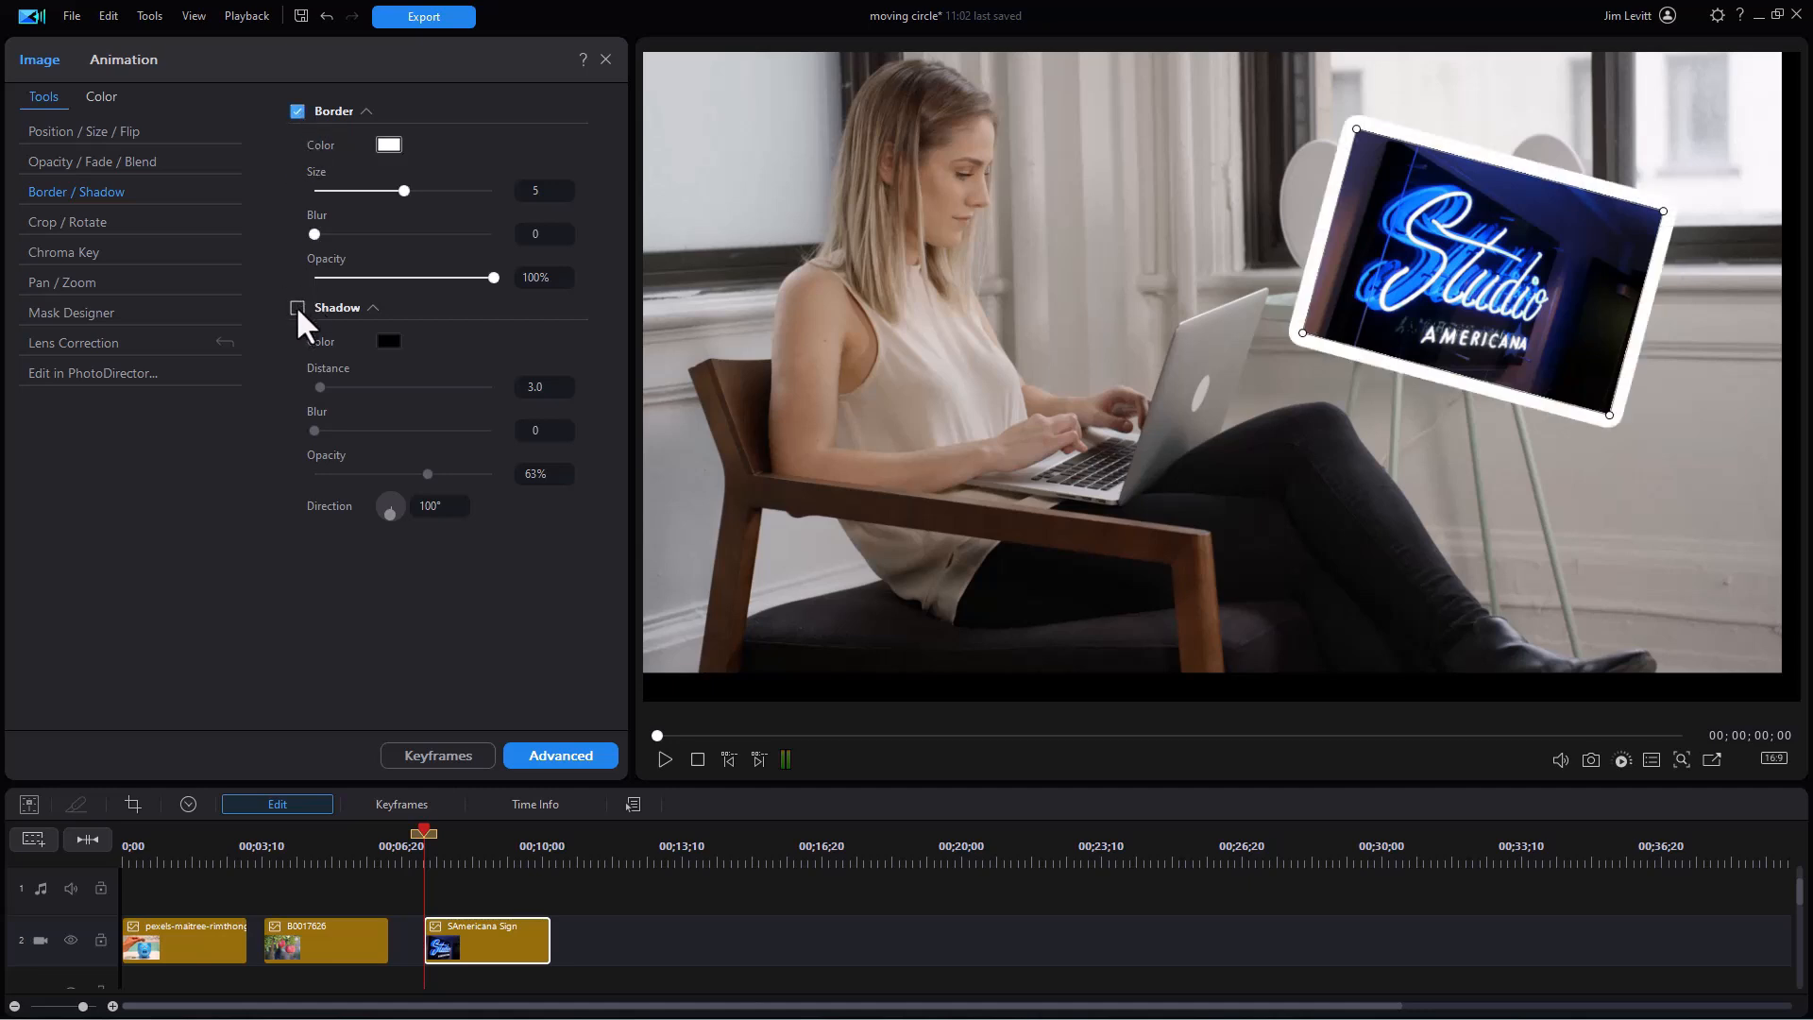
pyautogui.click(298, 307)
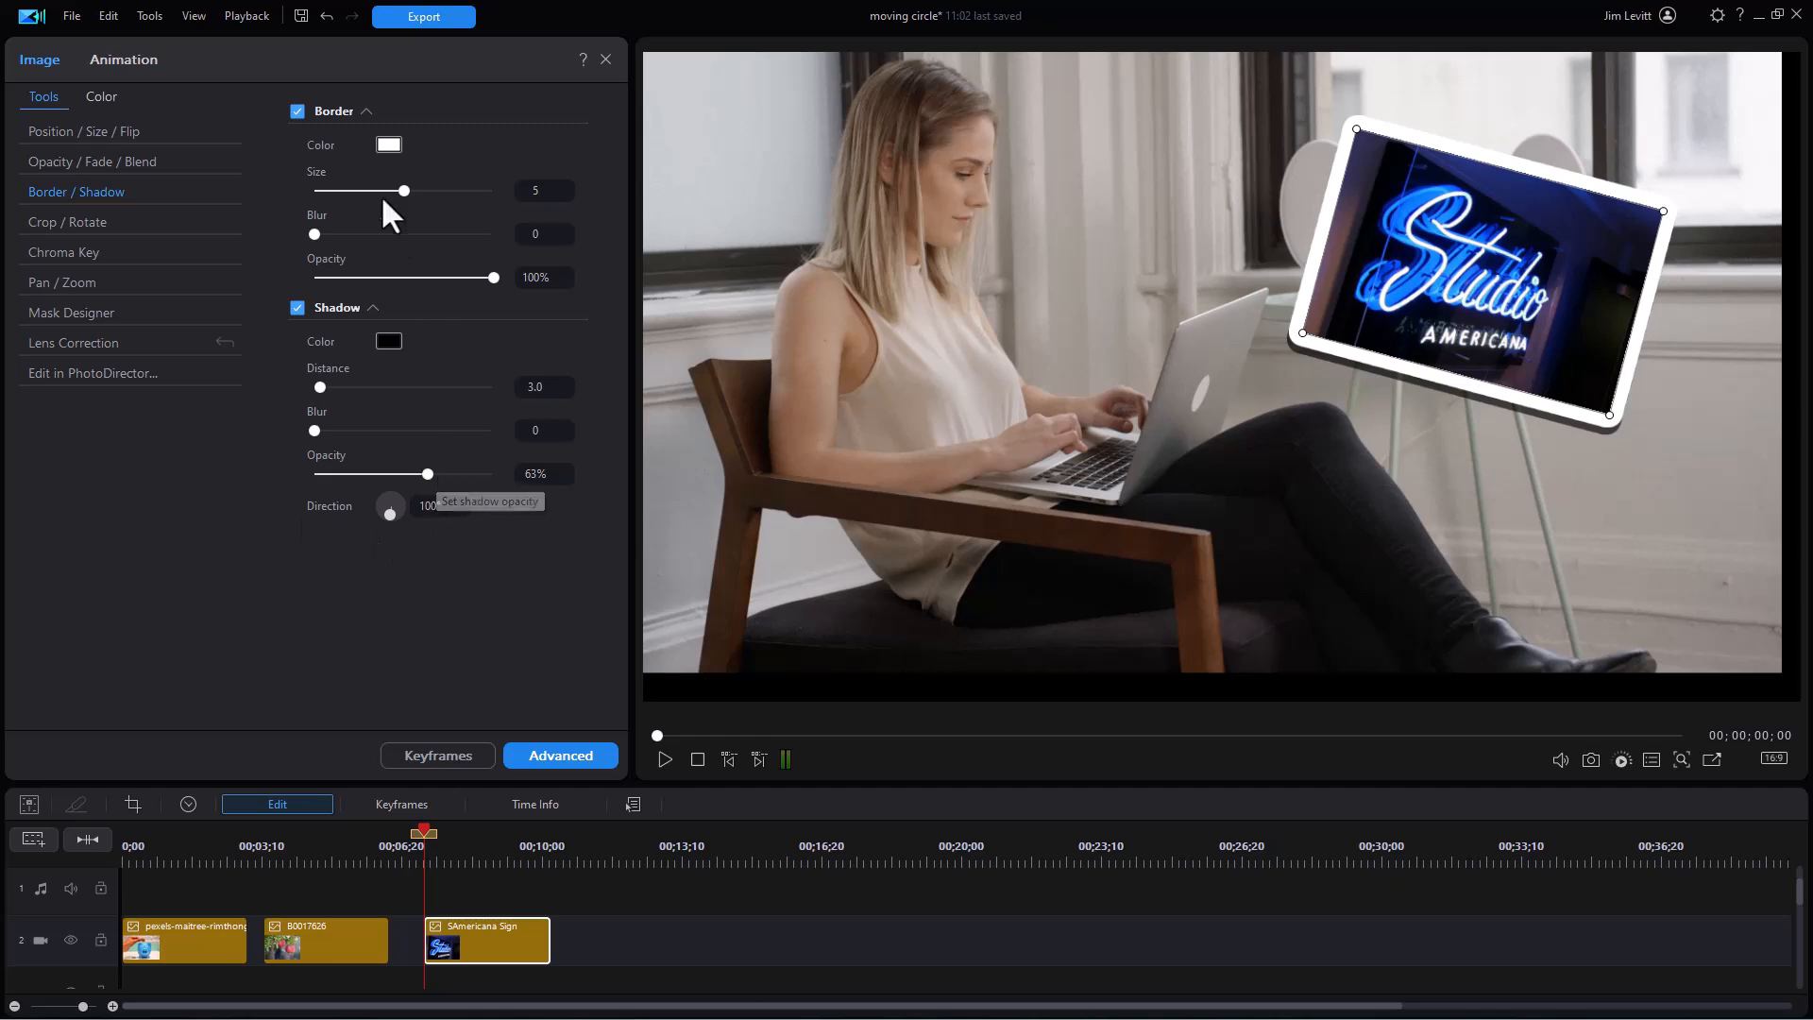
pyautogui.moveTo(417, 200)
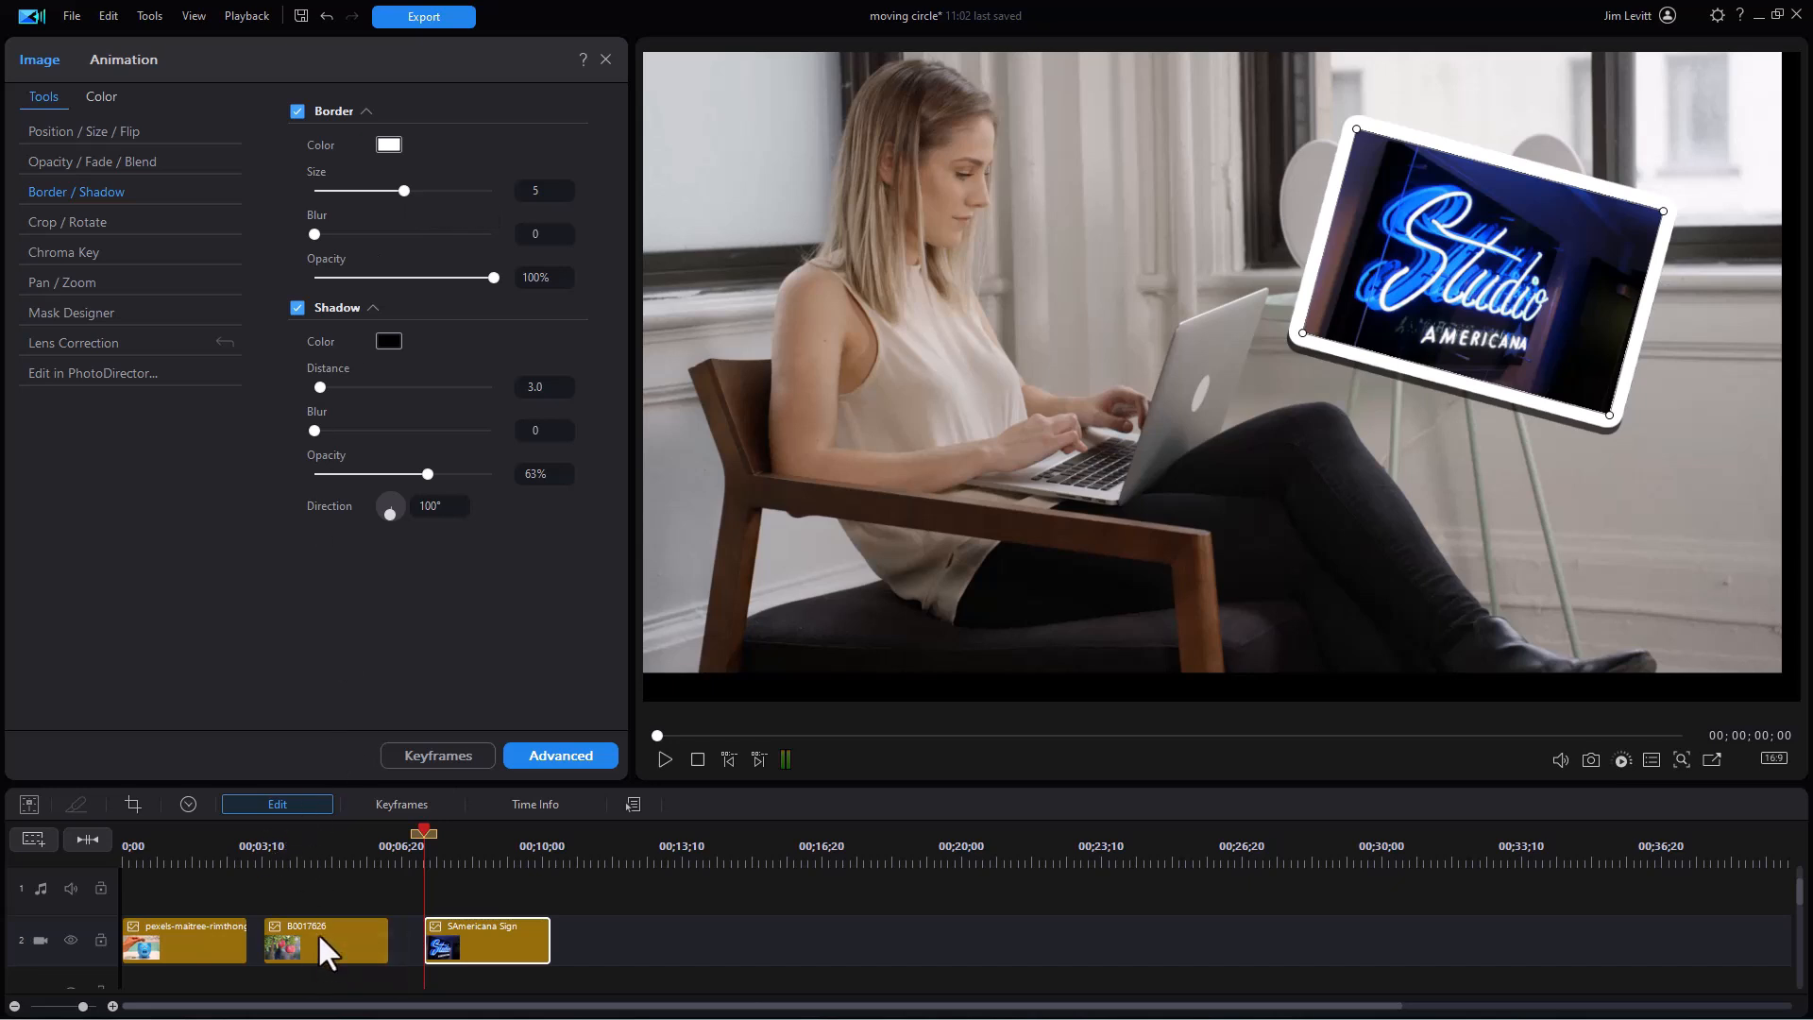
# Enable the border and drop shadow on the B0017626 pomegranate clip.
pyautogui.click(331, 940)
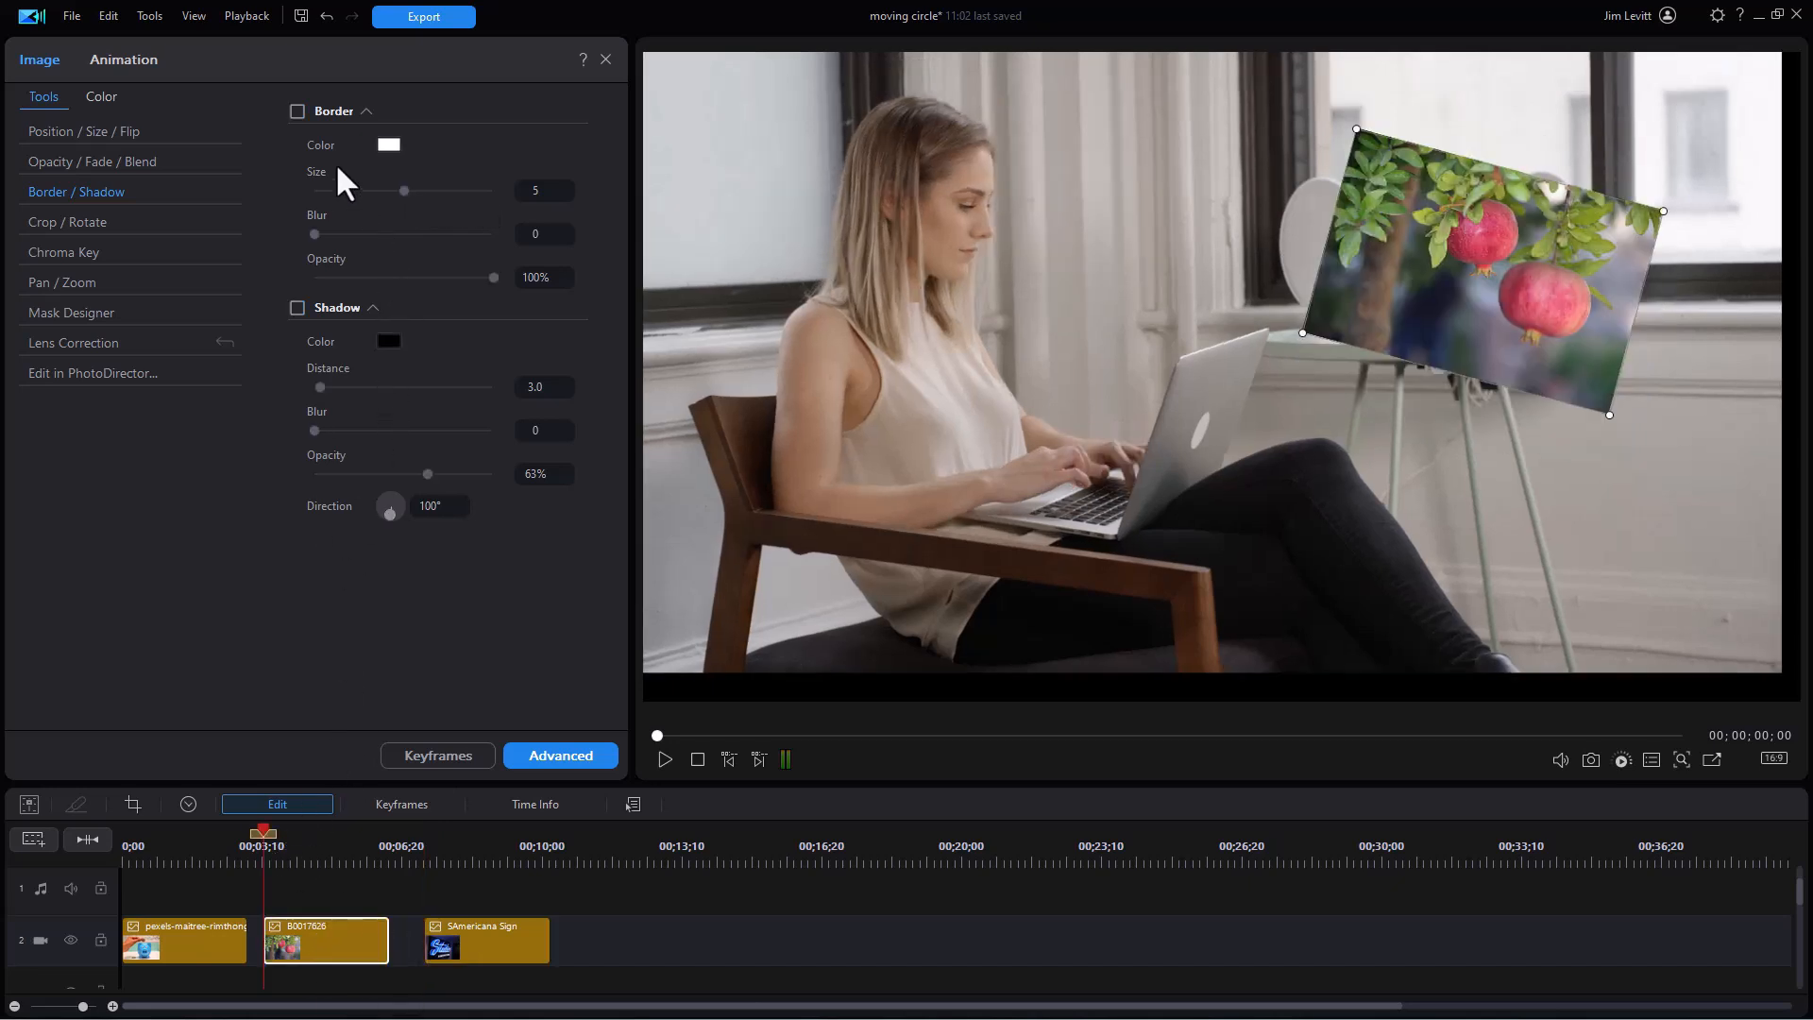
pyautogui.click(298, 111)
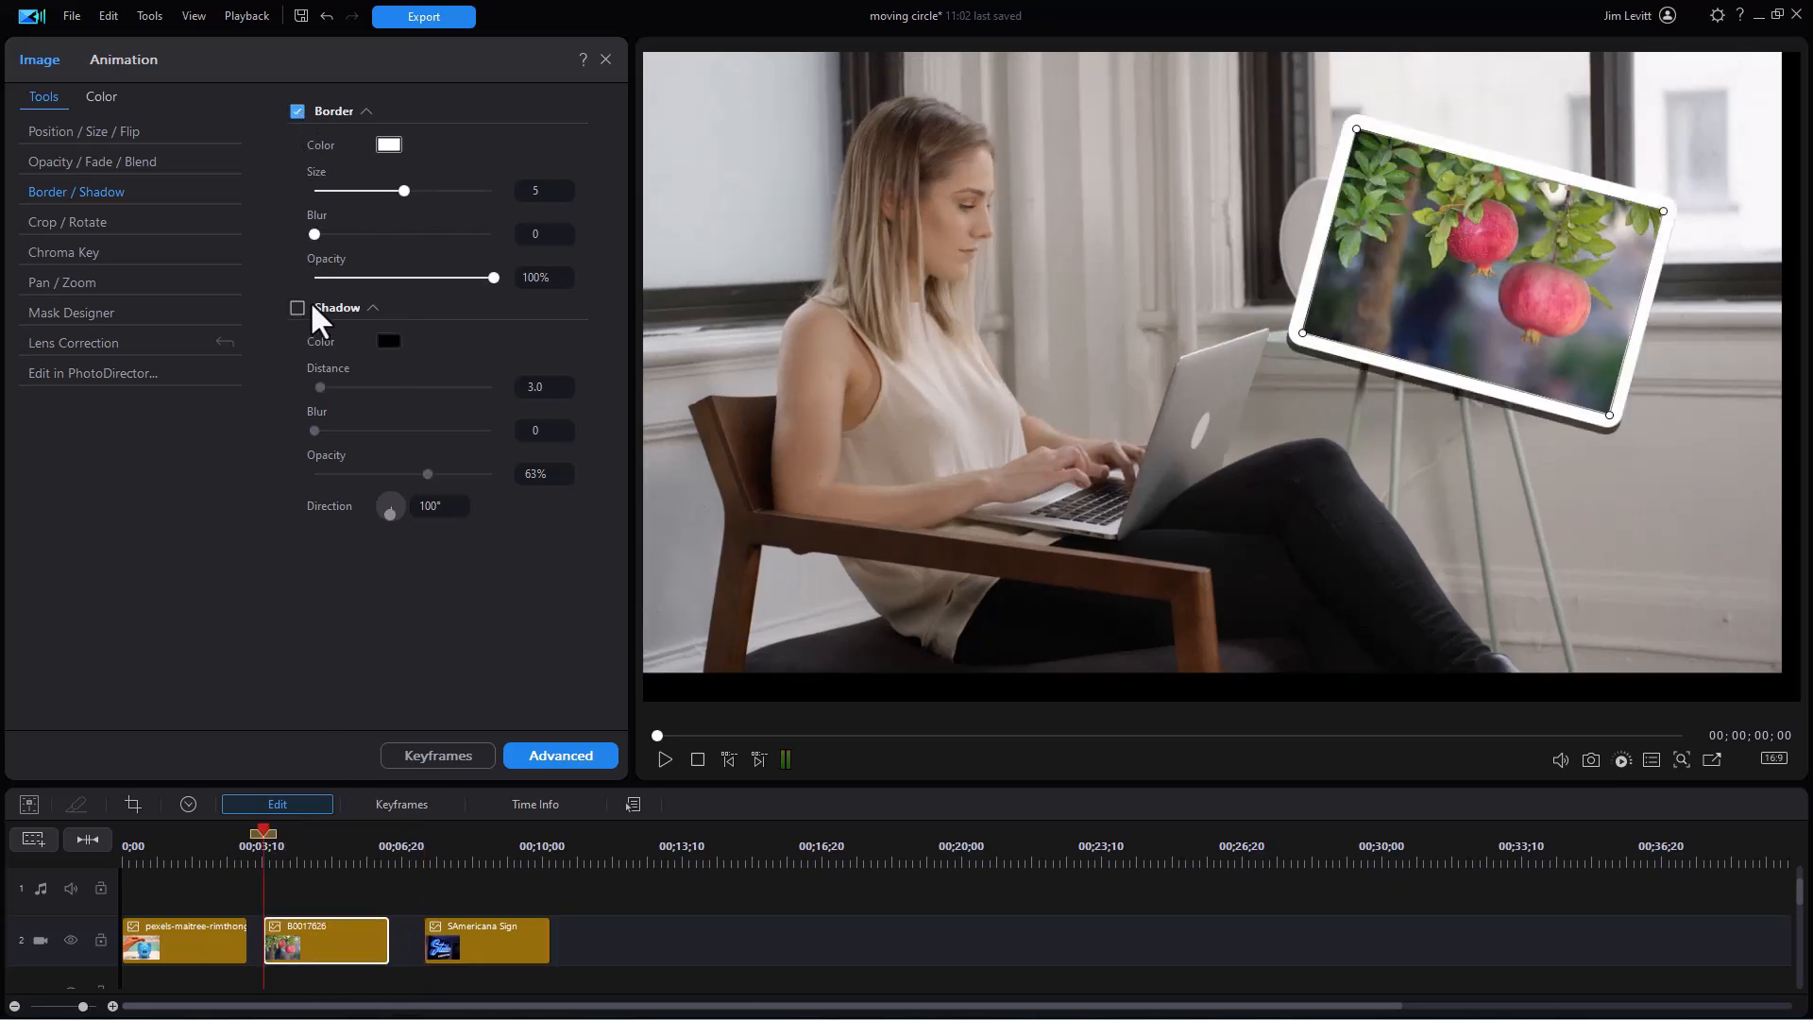
pyautogui.click(298, 307)
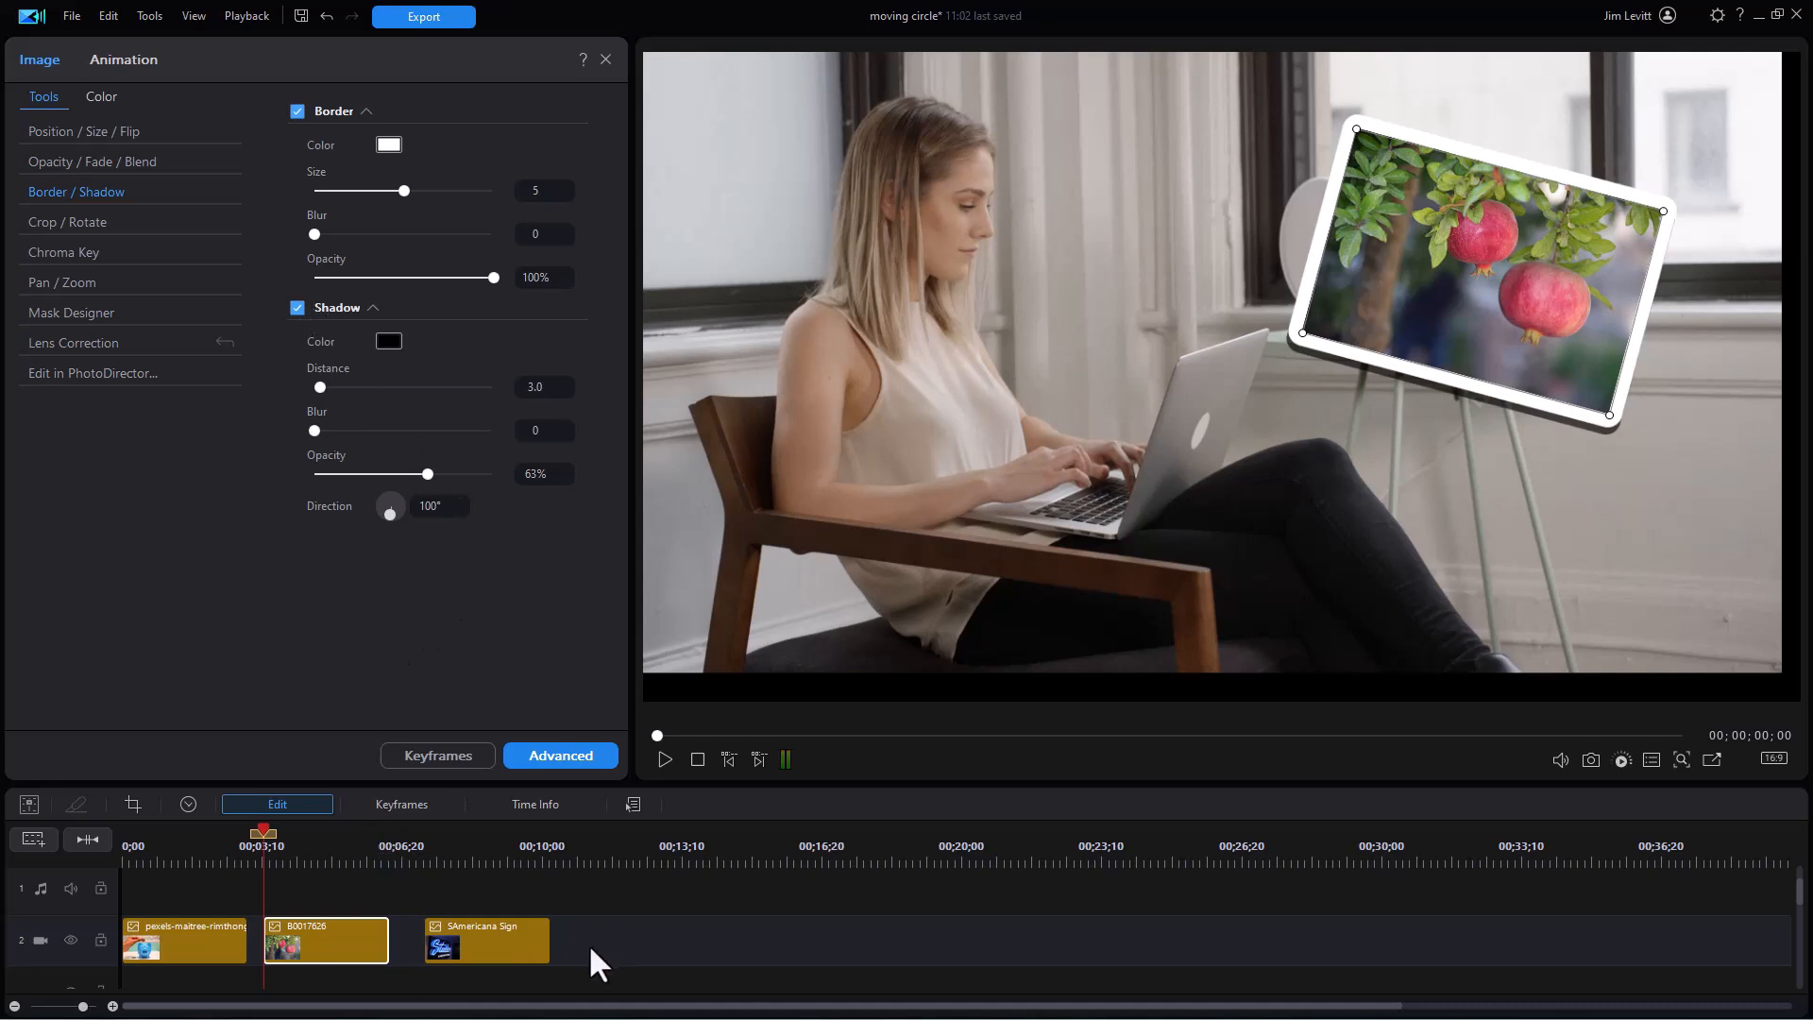
pyautogui.moveTo(382, 152)
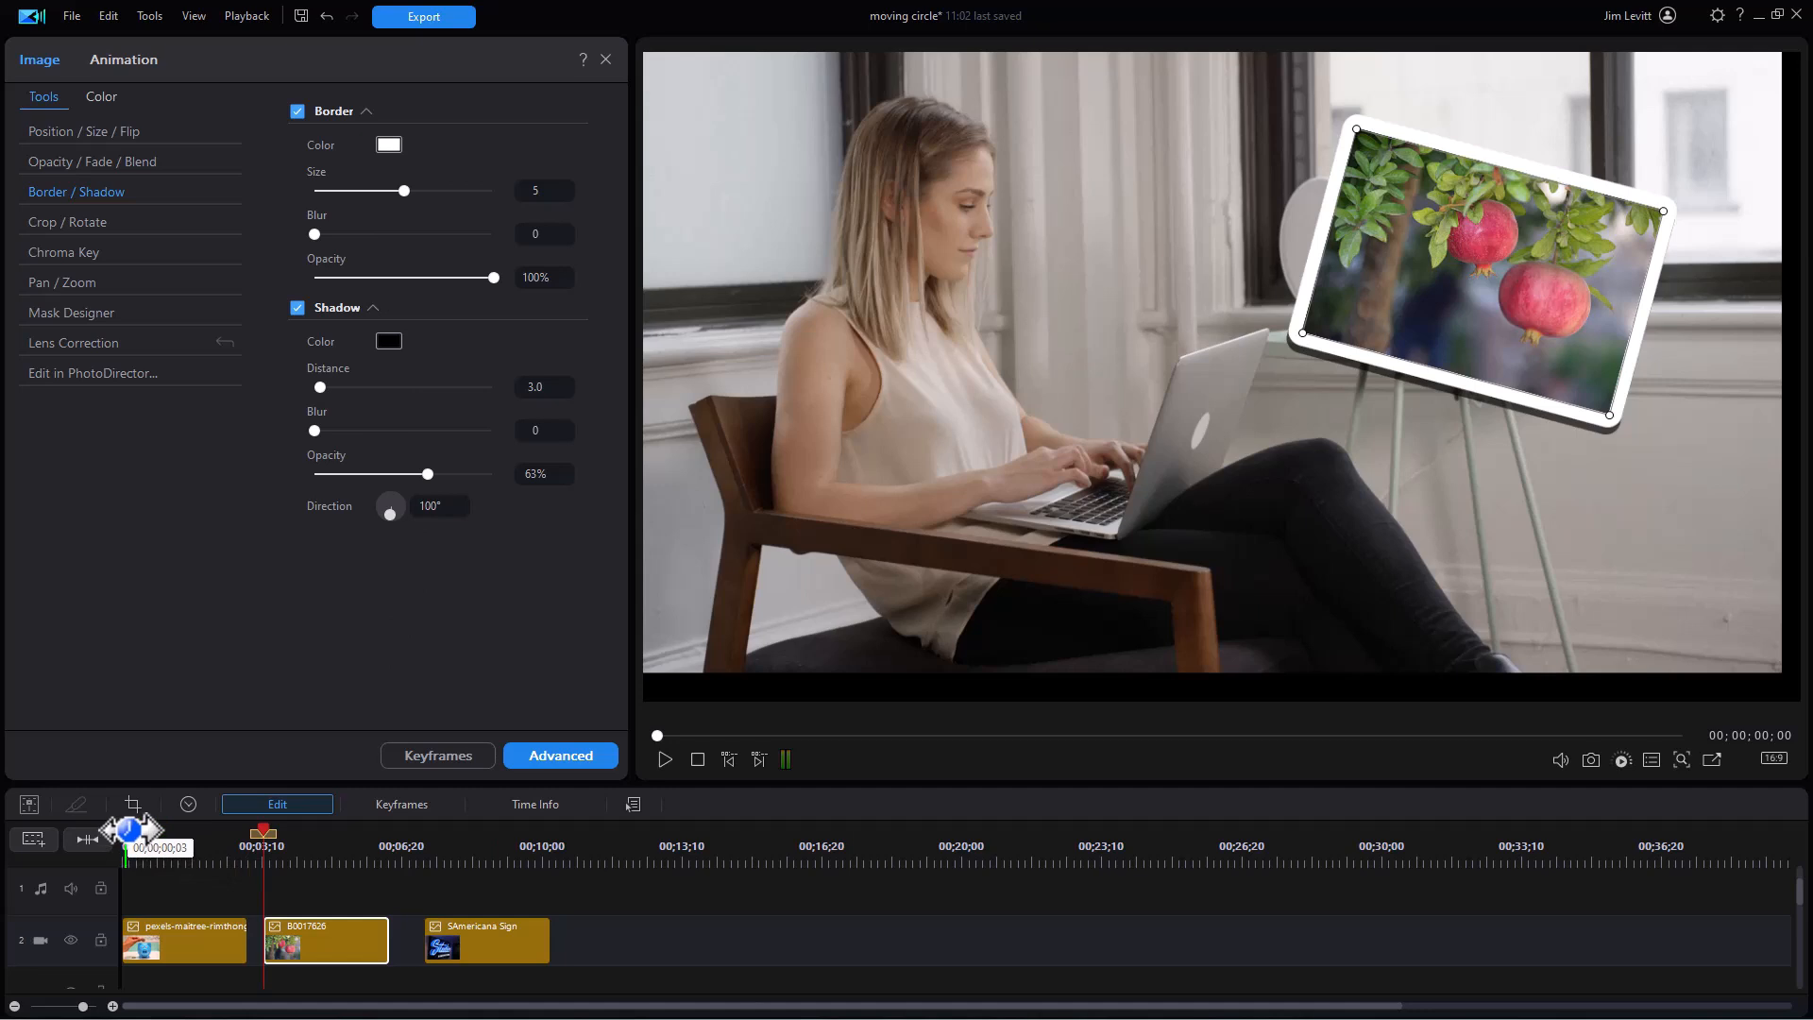
# Replay the sequence from about 3 seconds to review the tilted, framed piggy bank.
pyautogui.click(665, 759)
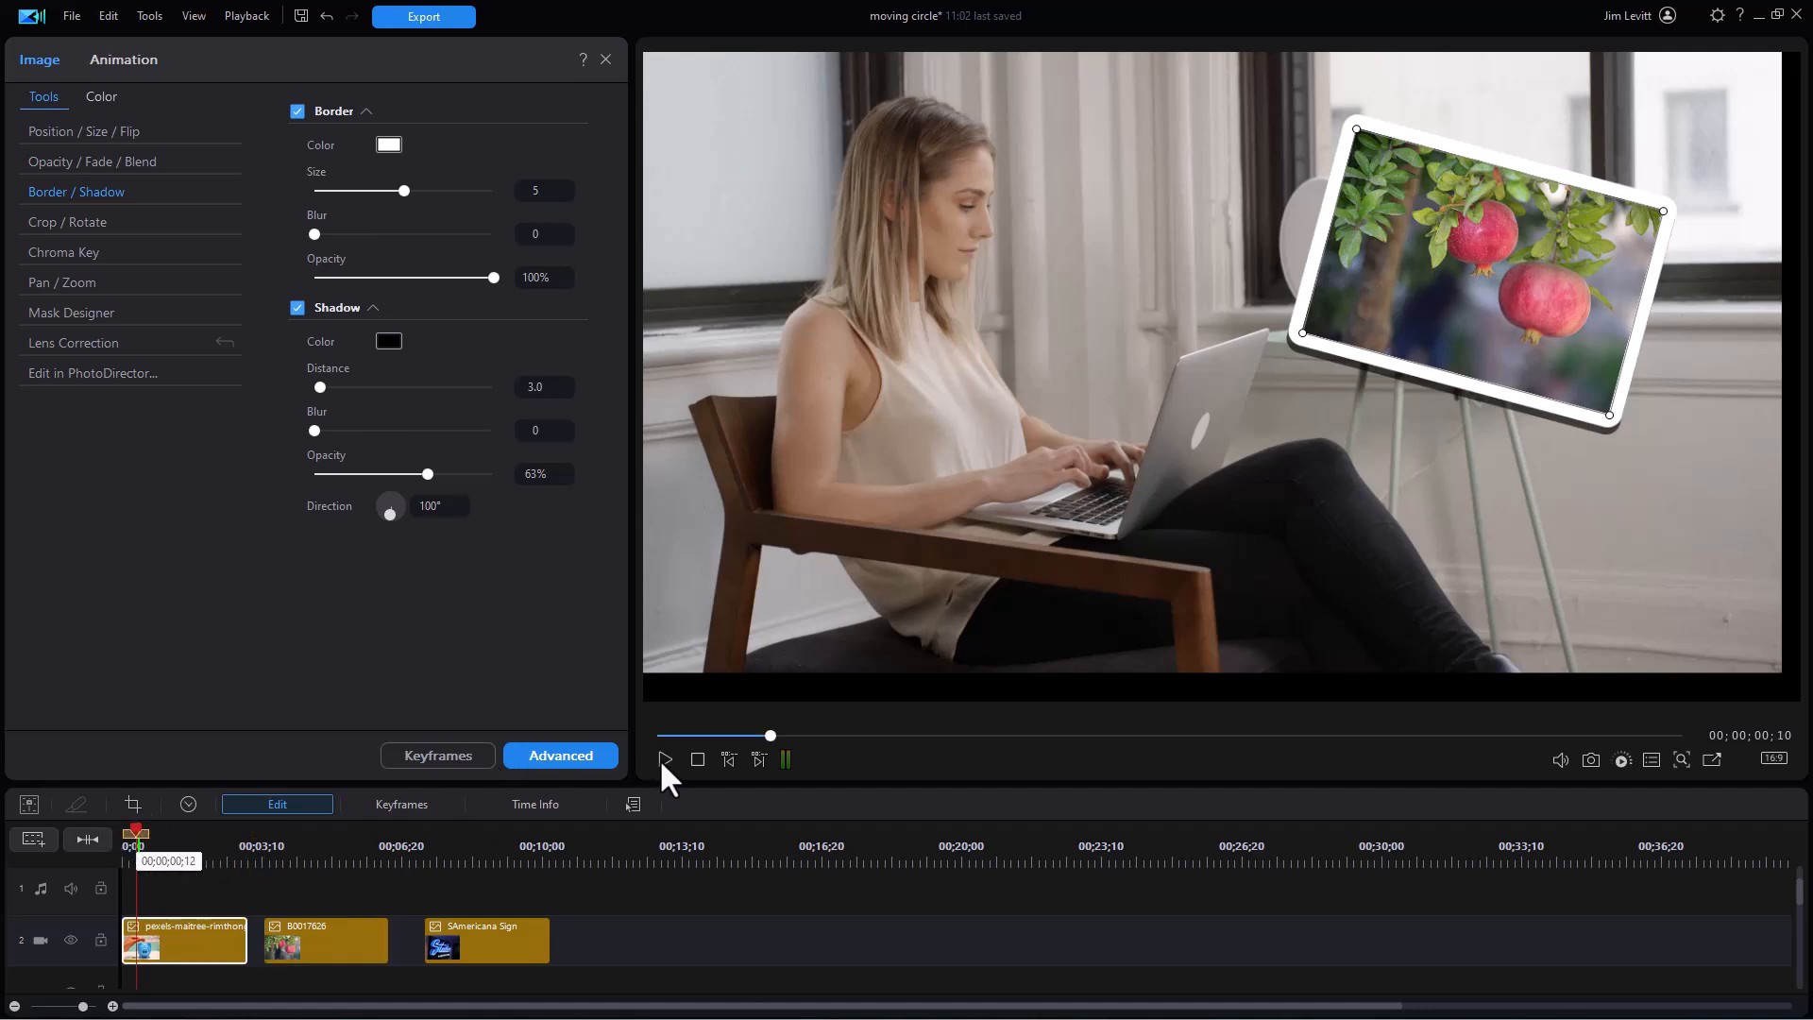
pyautogui.click(665, 759)
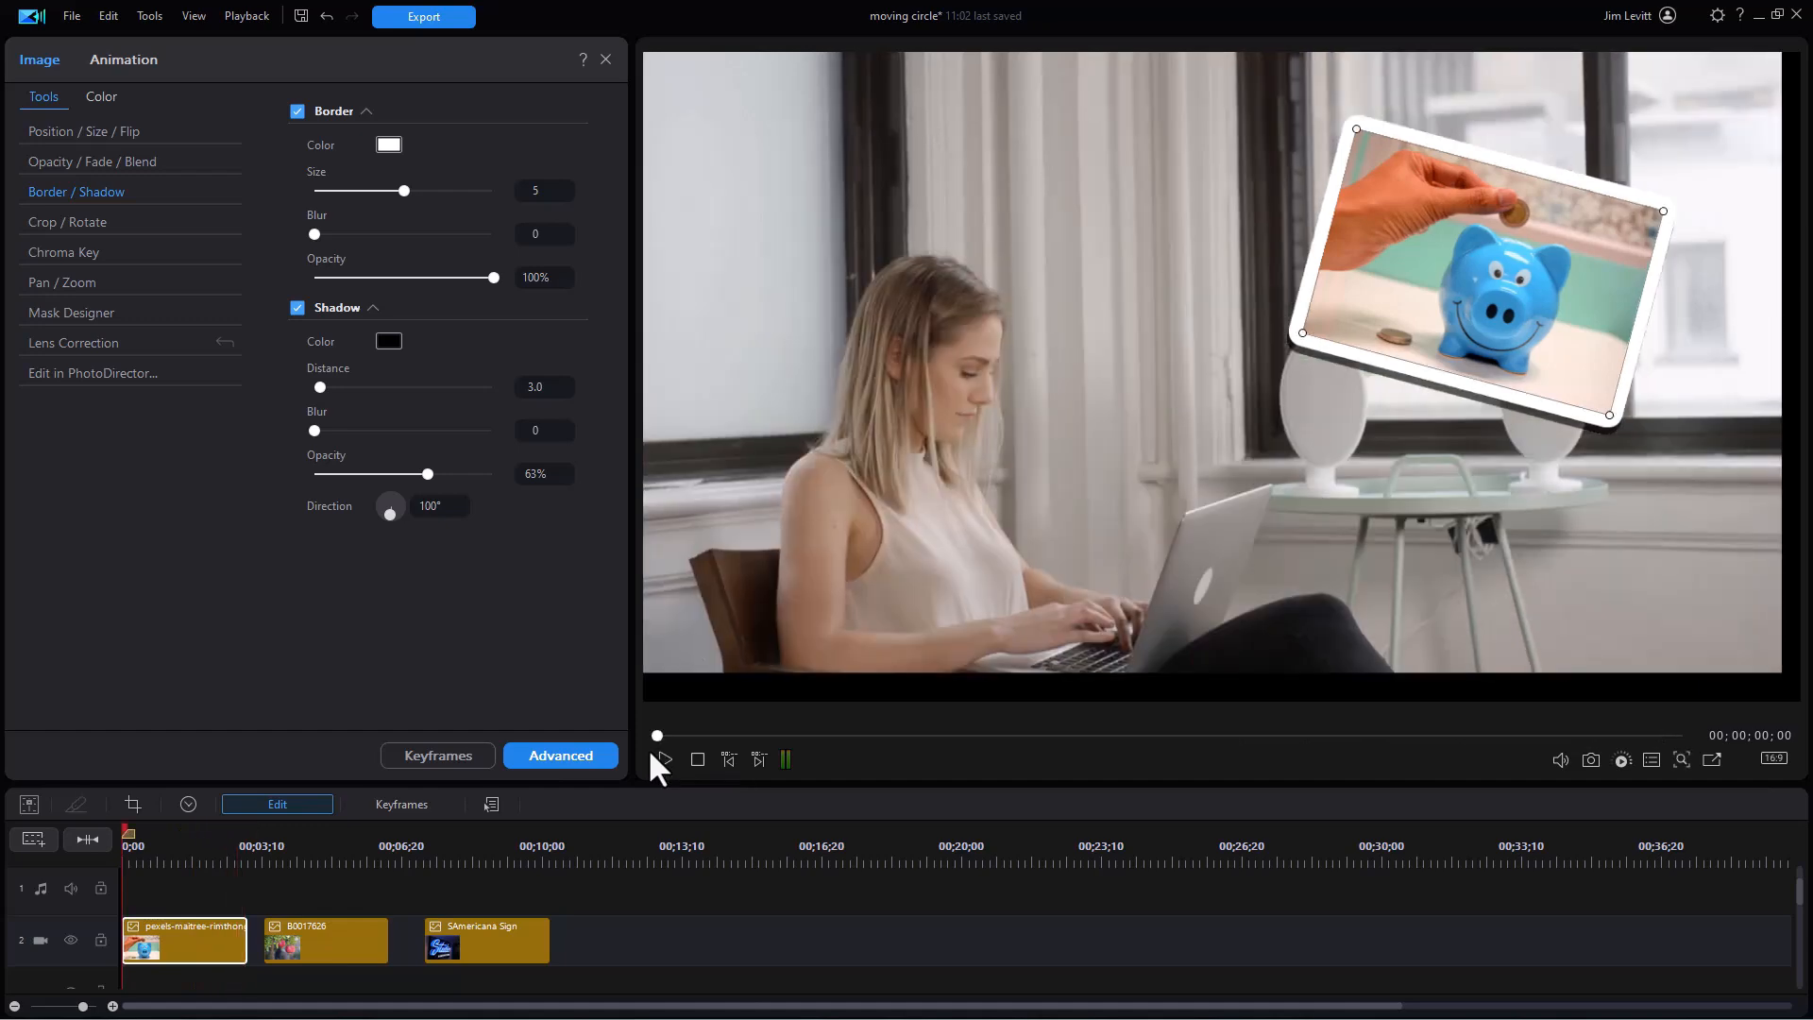
pyautogui.moveTo(256, 888)
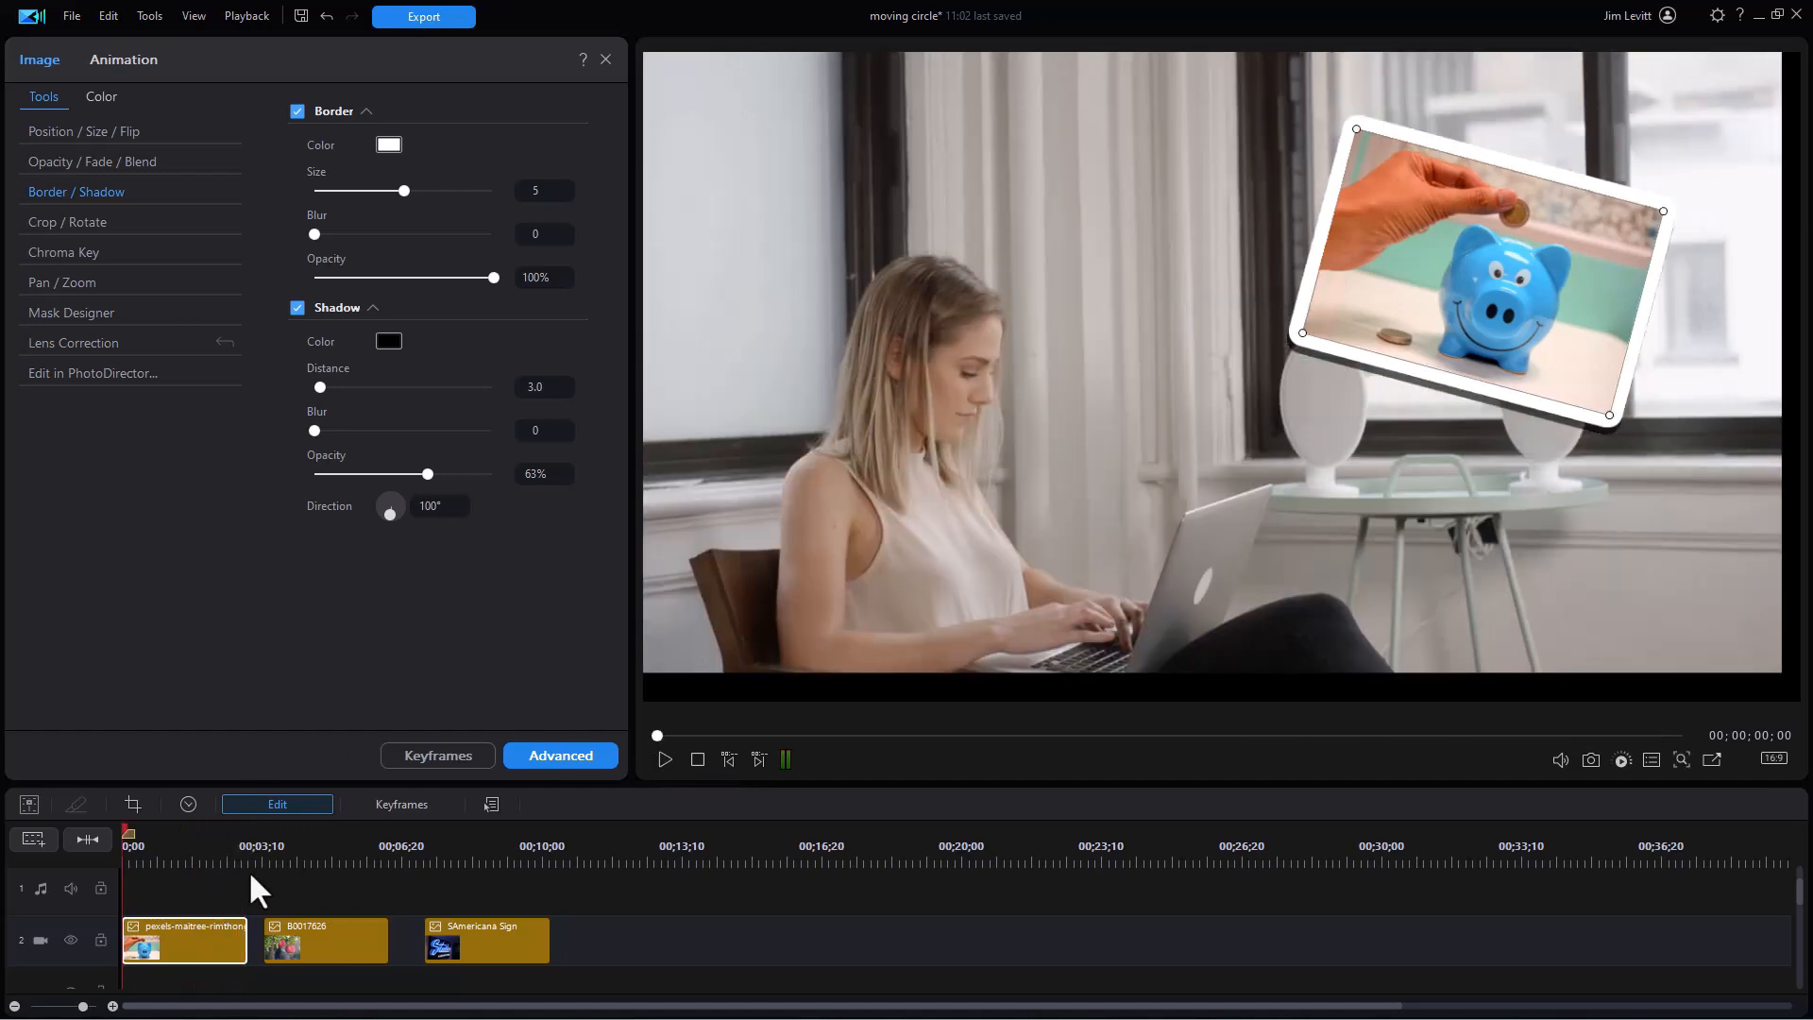
pyautogui.click(260, 856)
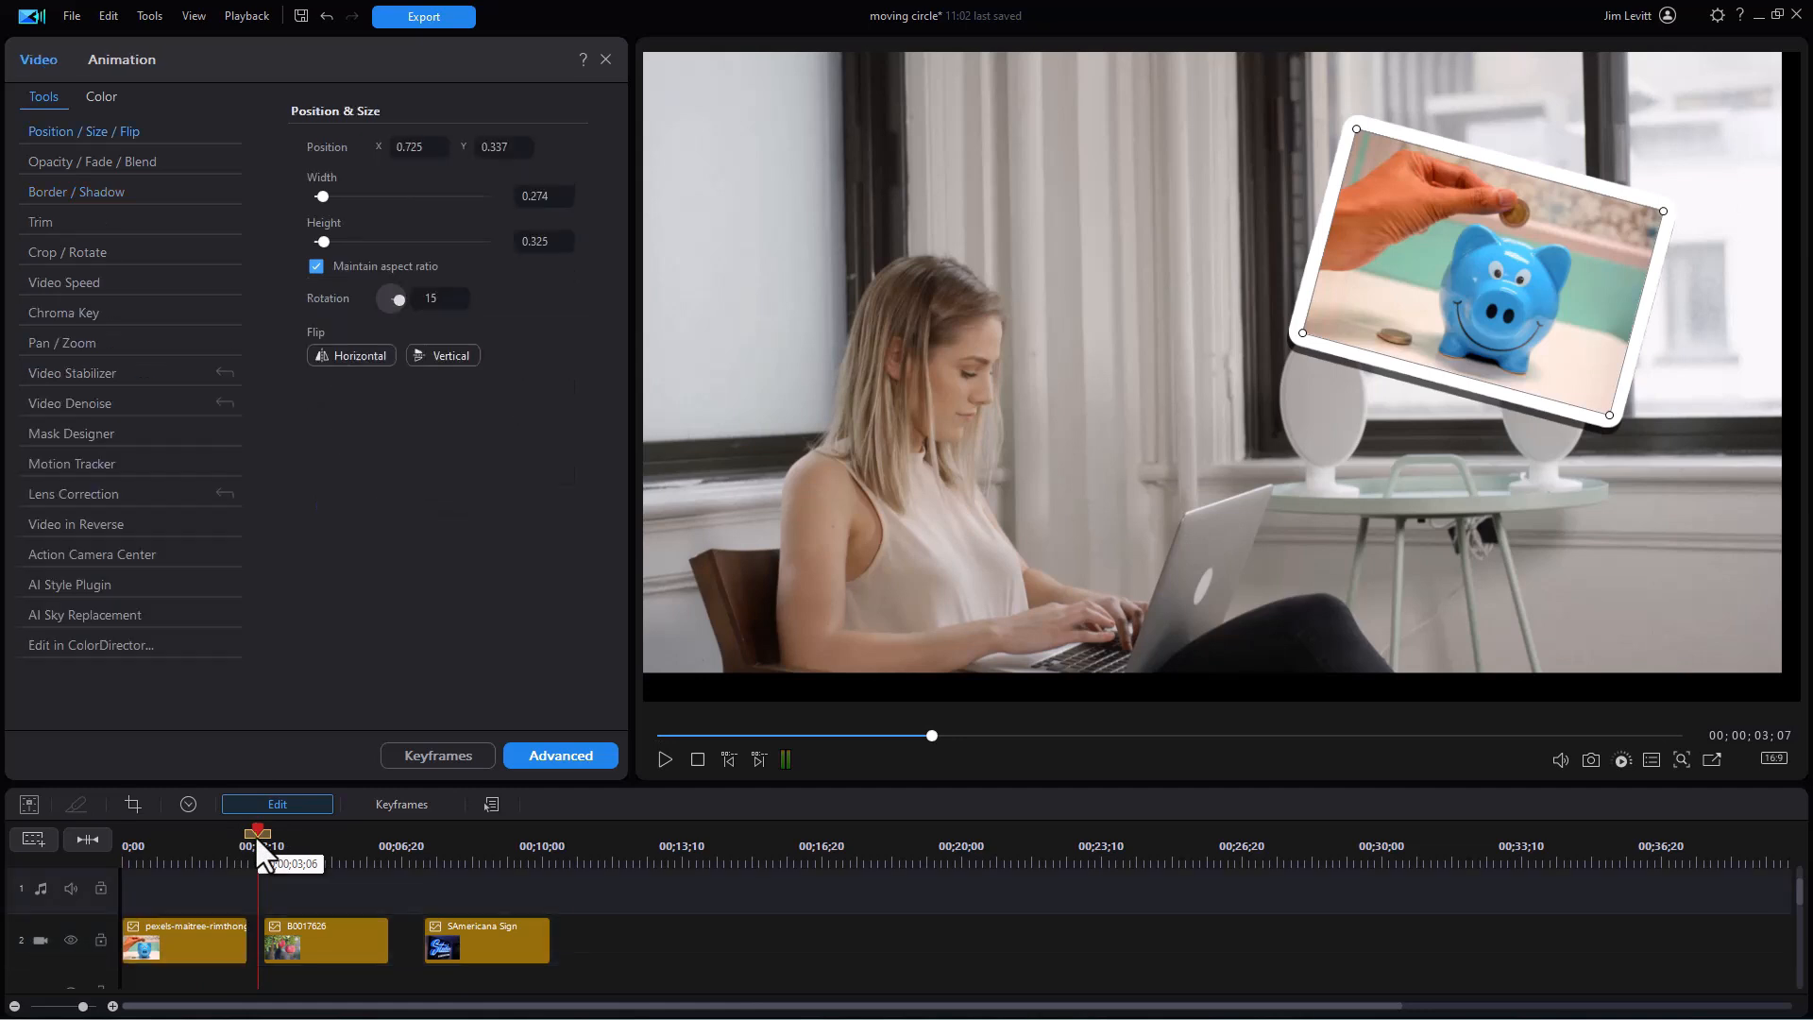
pyautogui.click(665, 760)
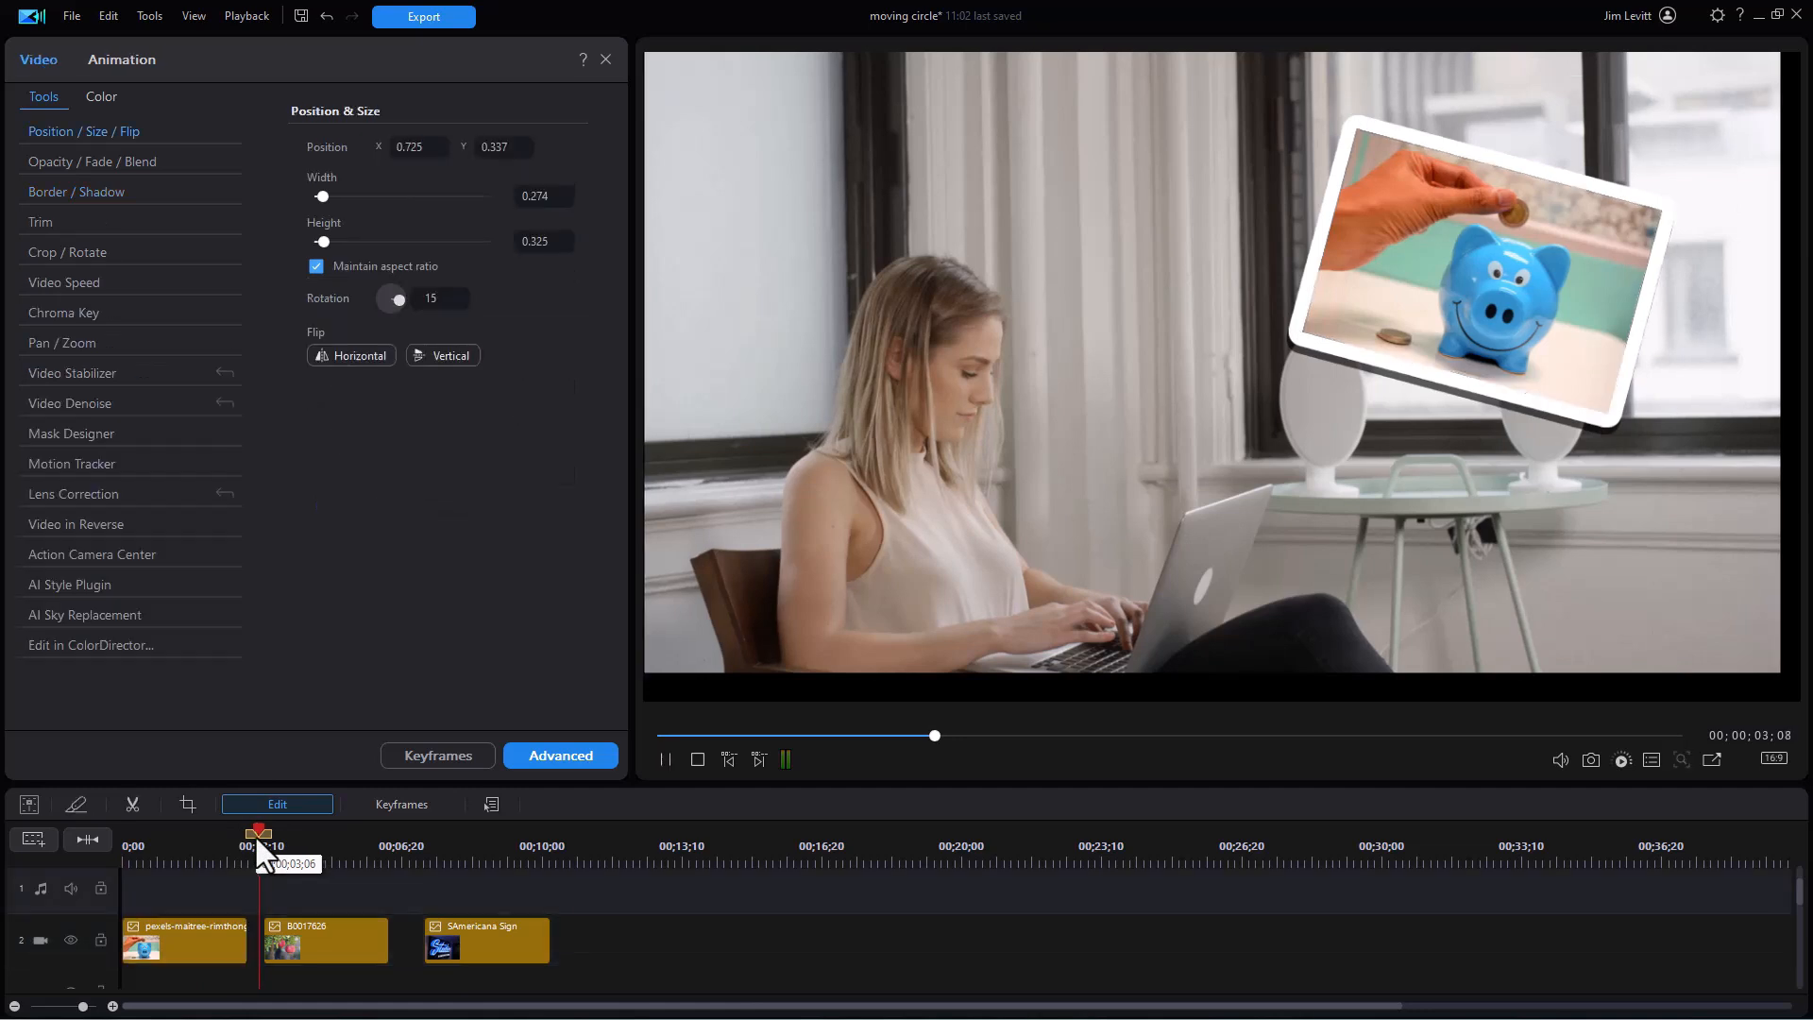